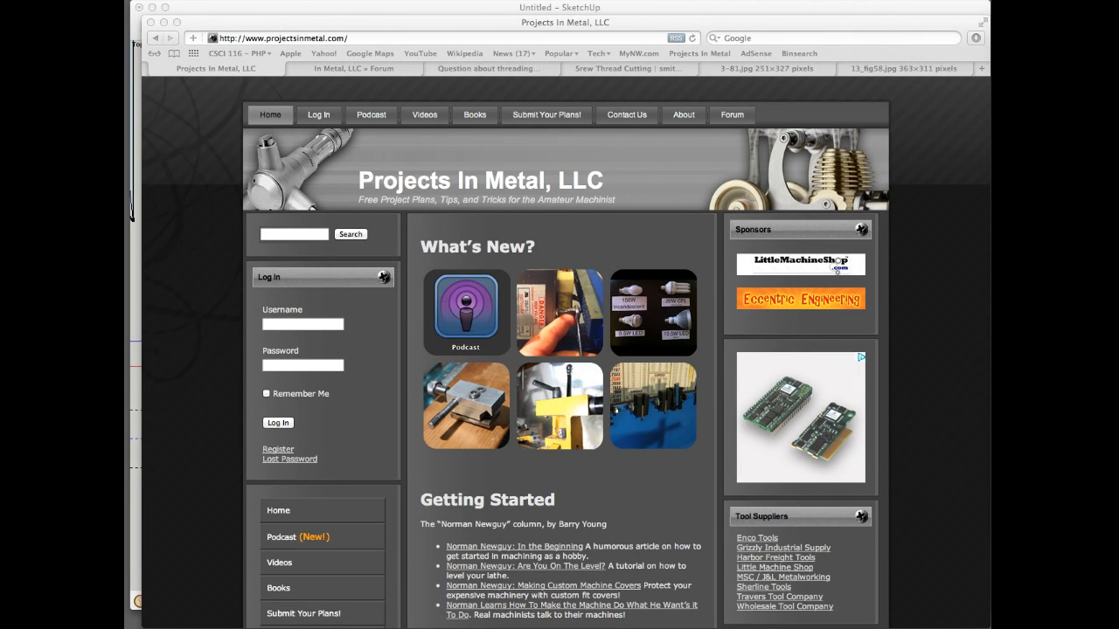
pyautogui.moveTo(867, 308)
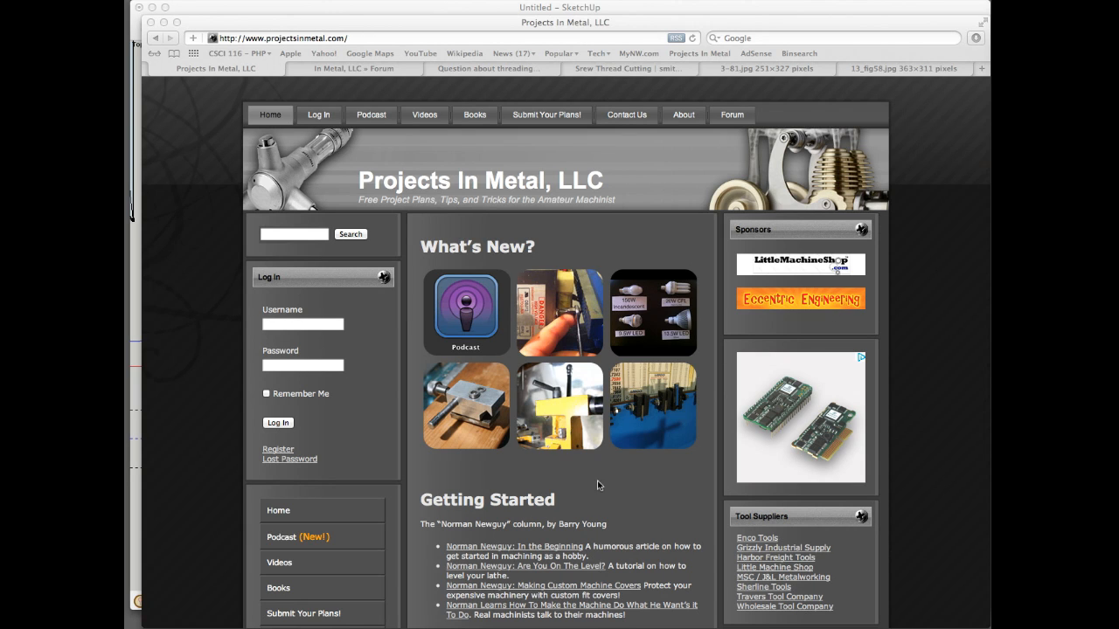
pyautogui.moveTo(325, 514)
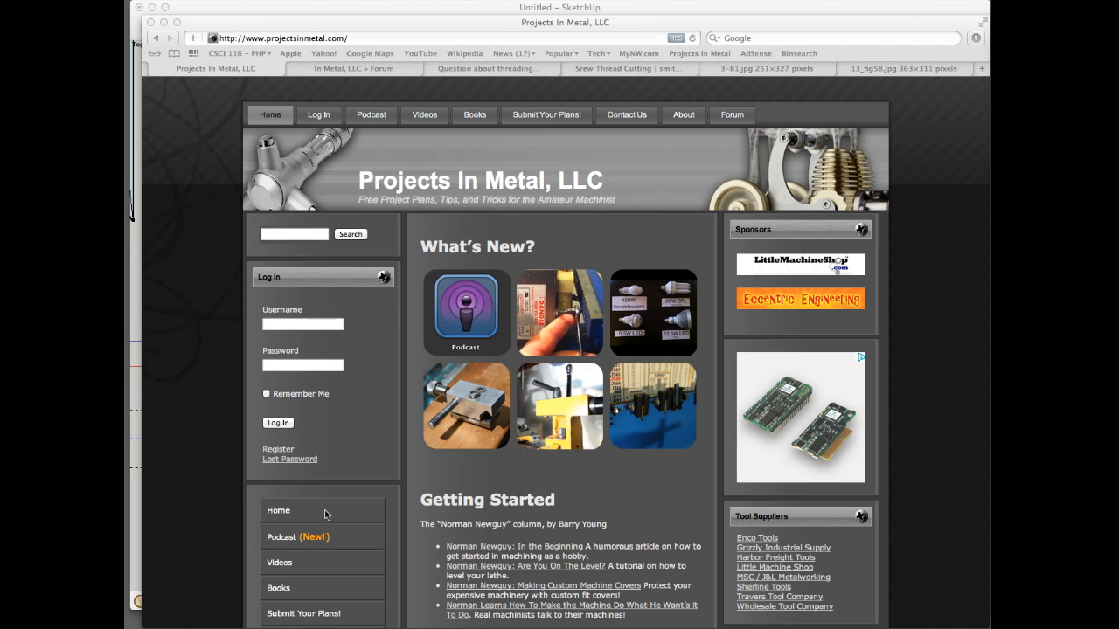
pyautogui.moveTo(224, 472)
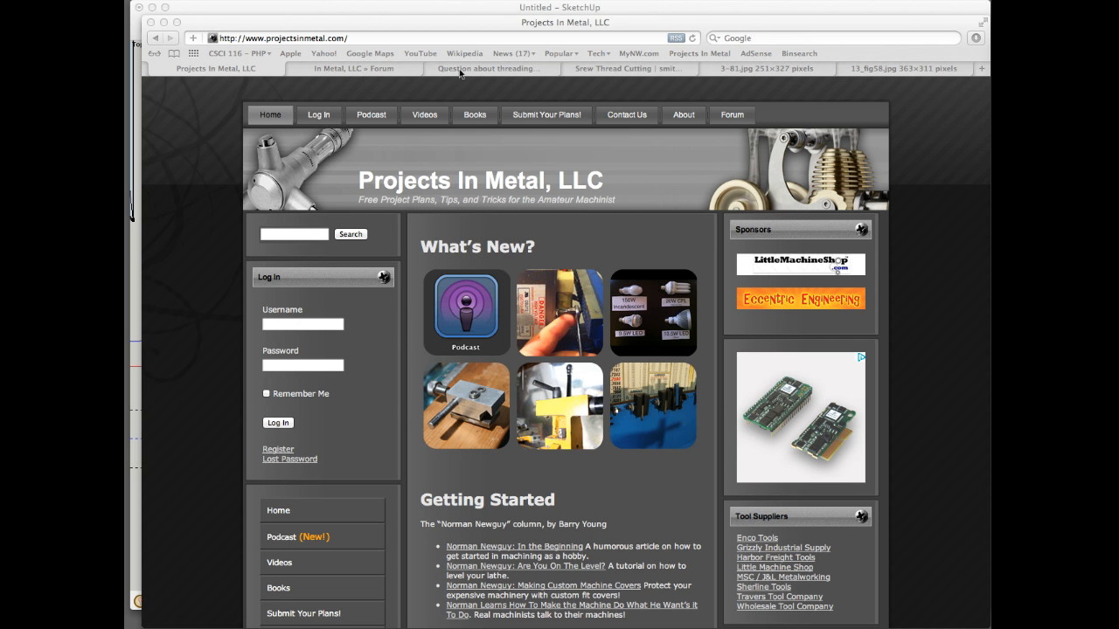
# - Bring up the Woodwork Forums threading question with the compound-rest positioning scan
pyautogui.click(486, 69)
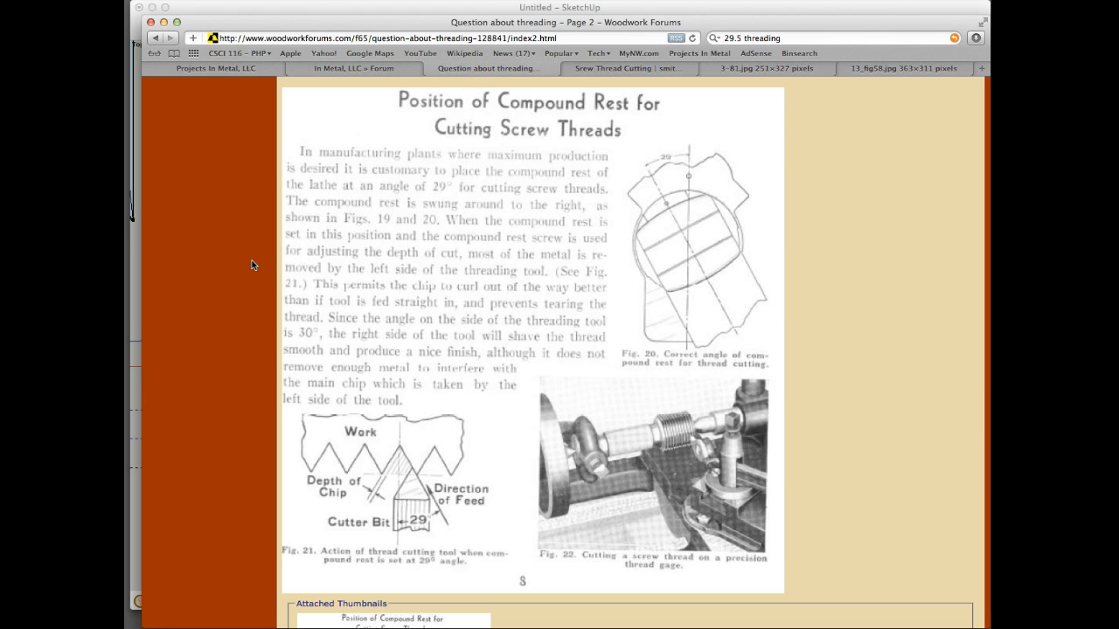
pyautogui.moveTo(357, 289)
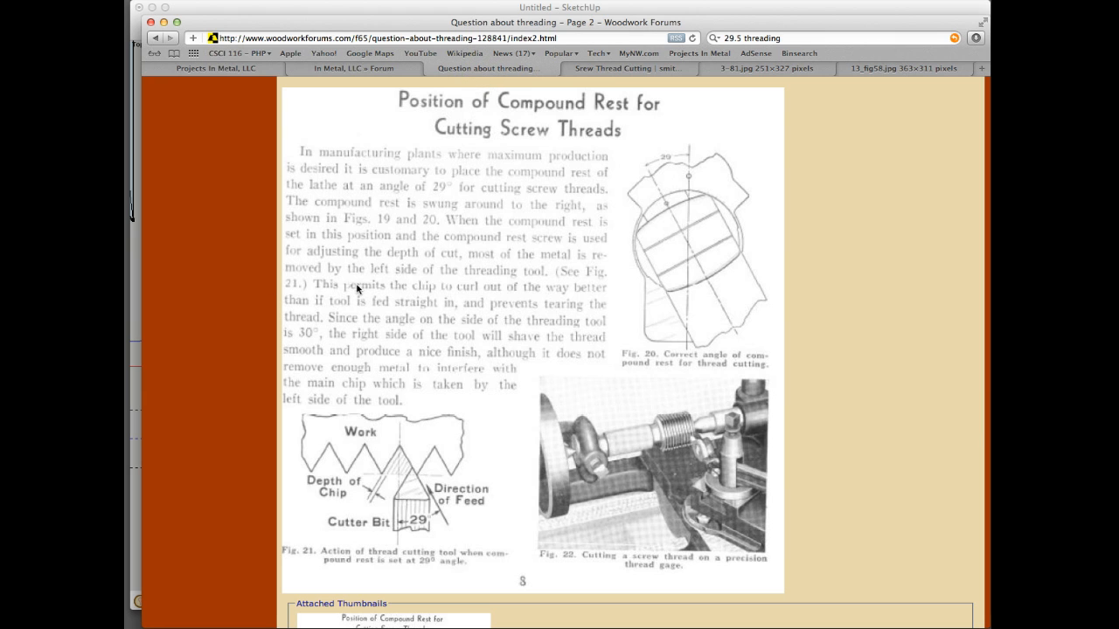
pyautogui.moveTo(284, 303)
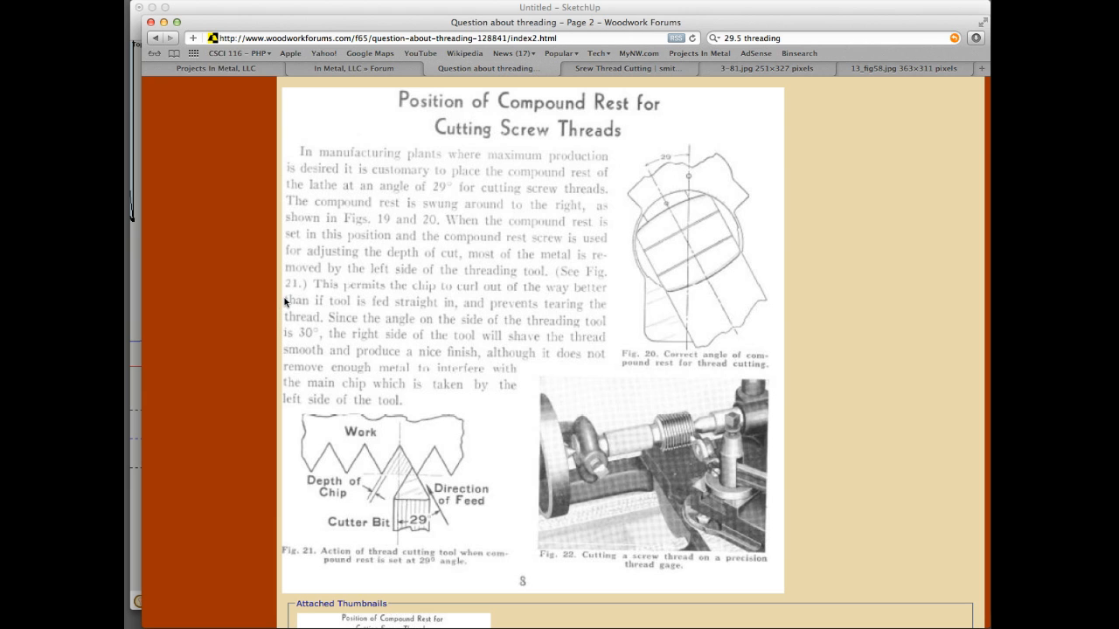
pyautogui.moveTo(375, 286)
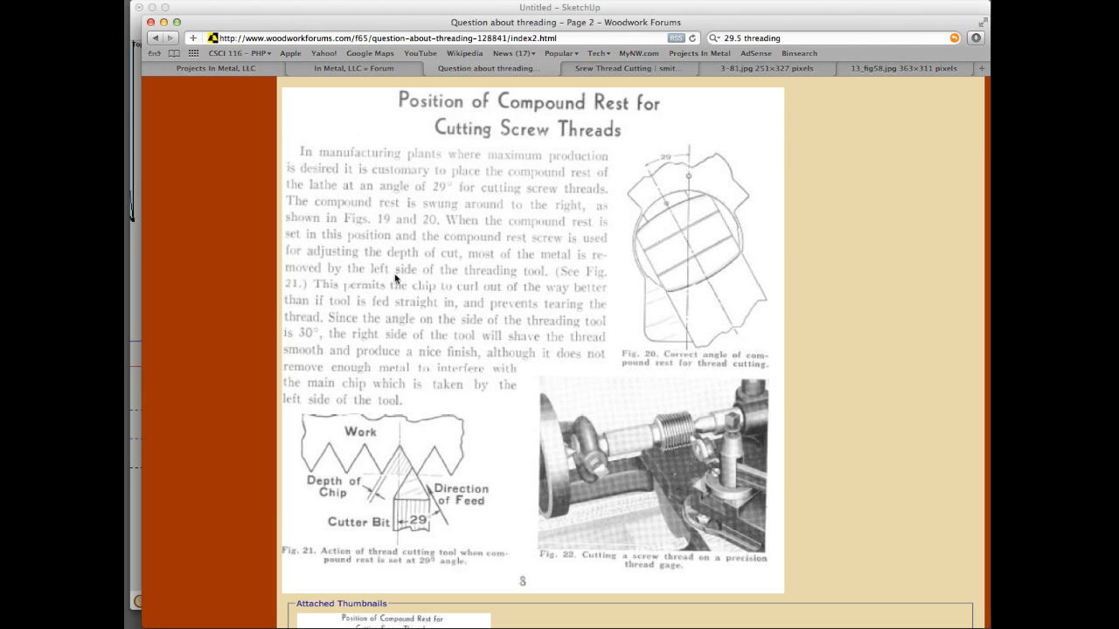
pyautogui.moveTo(423, 314)
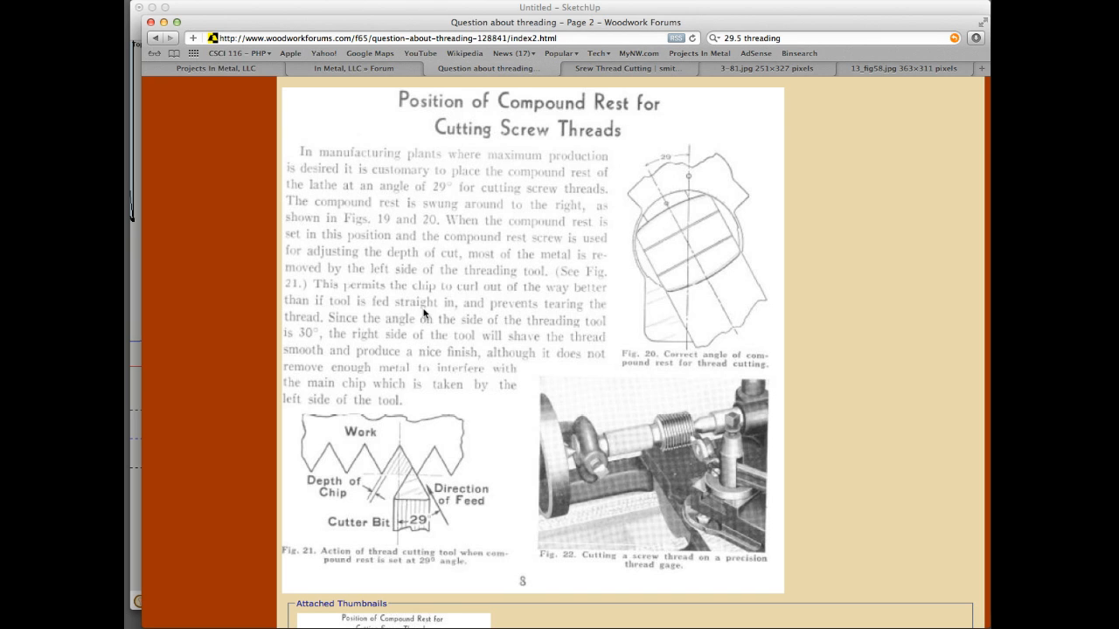
pyautogui.moveTo(451, 525)
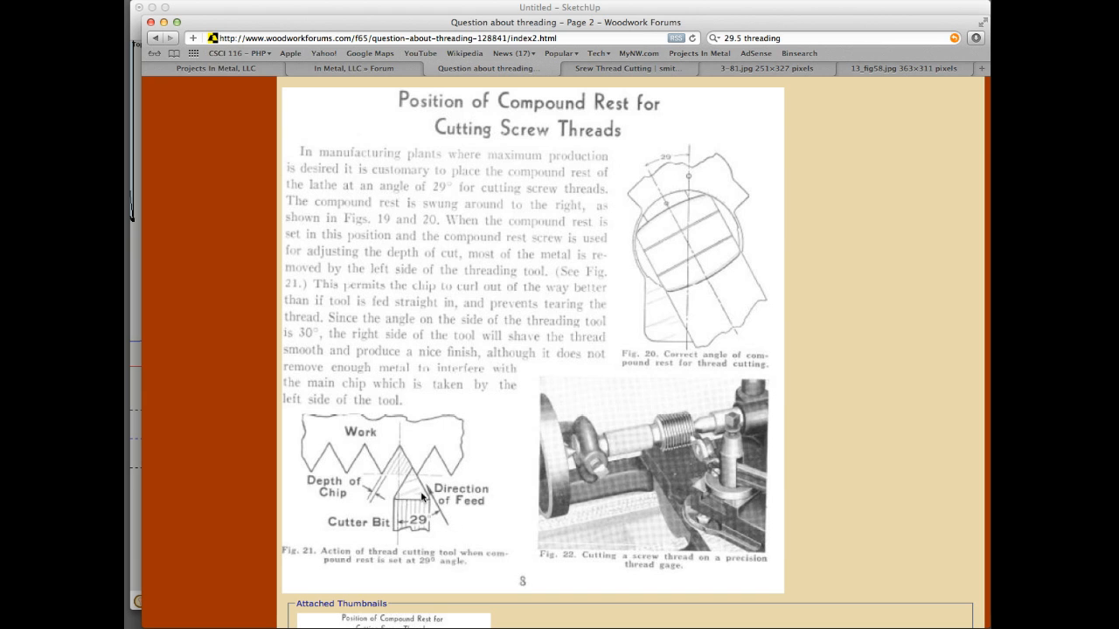
pyautogui.moveTo(443, 534)
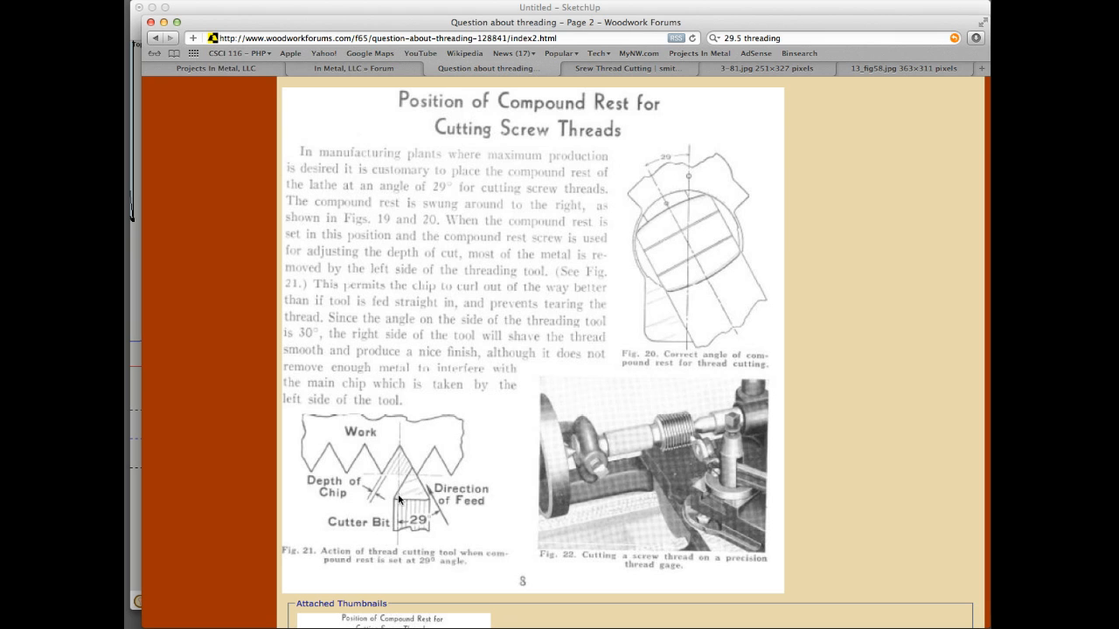
pyautogui.moveTo(395, 503)
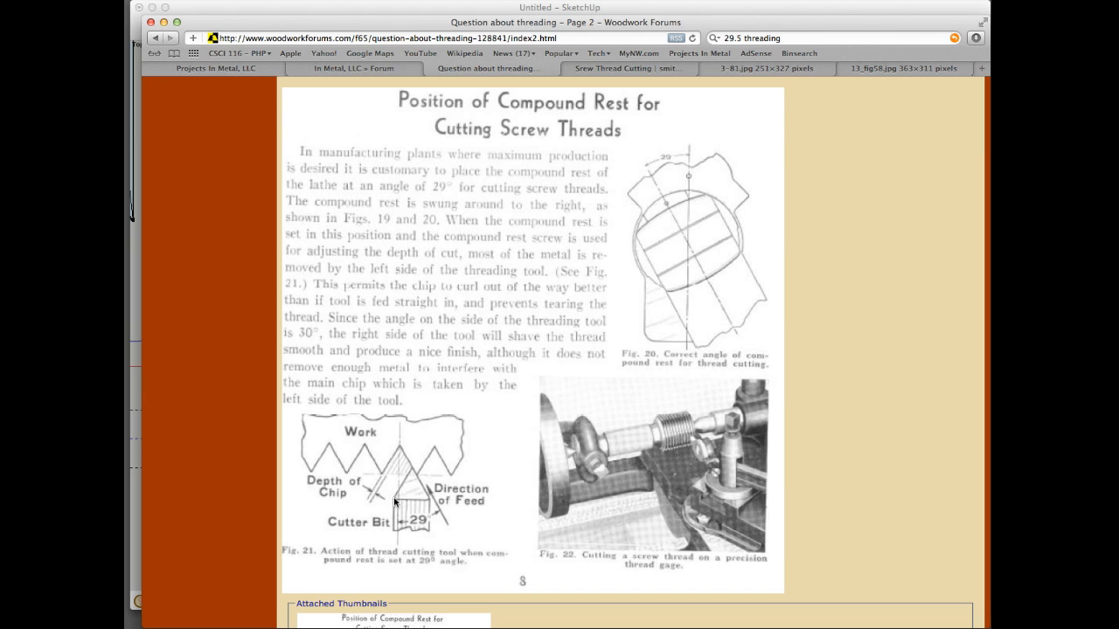
pyautogui.moveTo(409, 475)
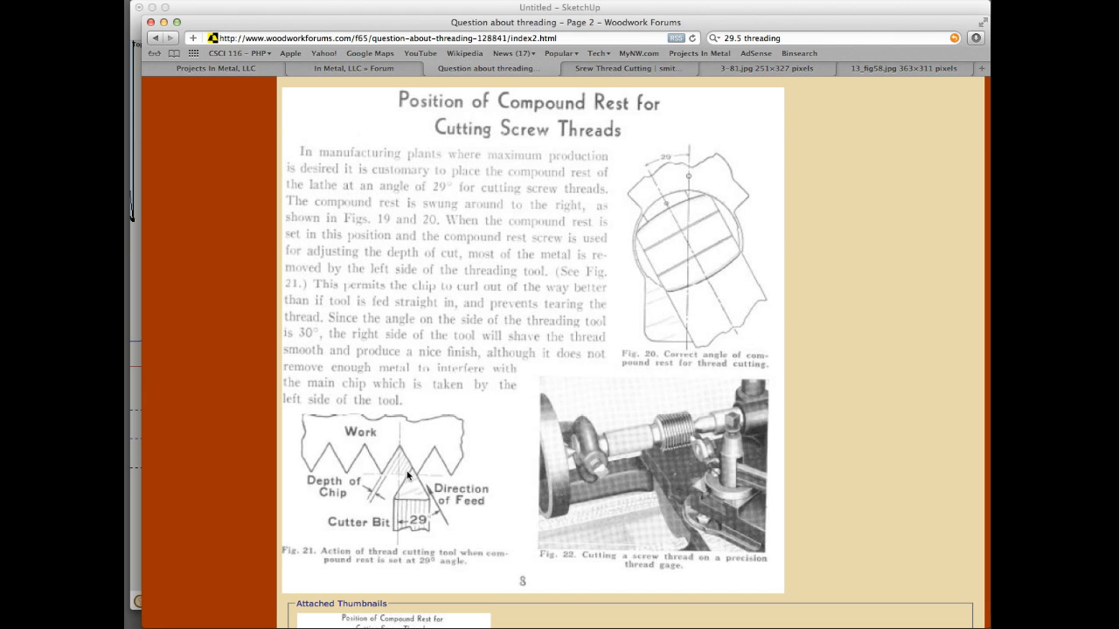
pyautogui.moveTo(366, 503)
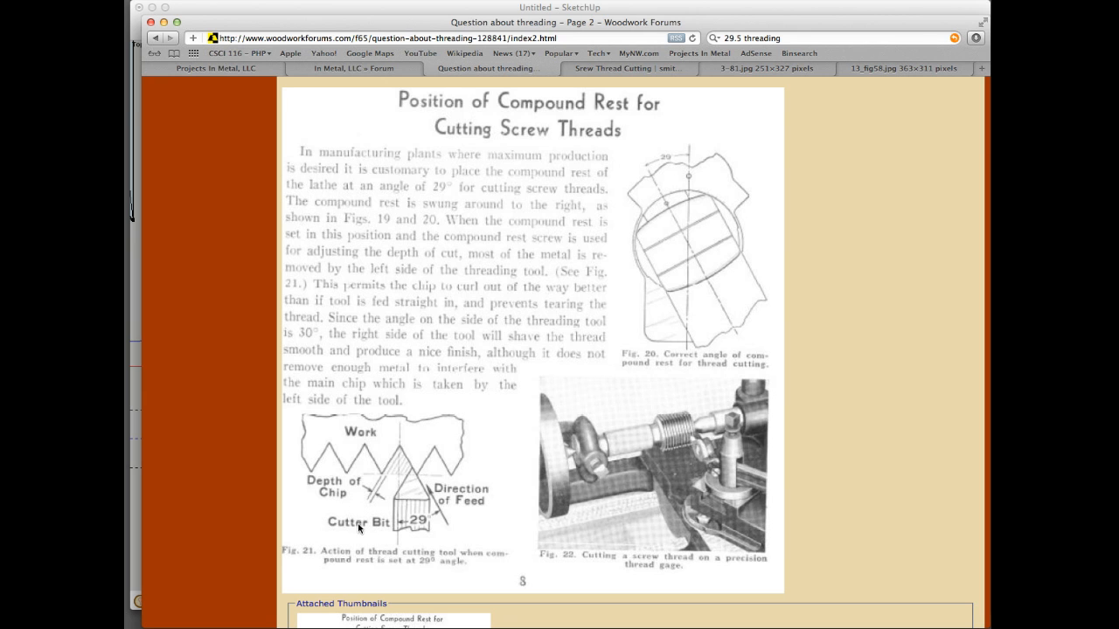
pyautogui.moveTo(363, 465)
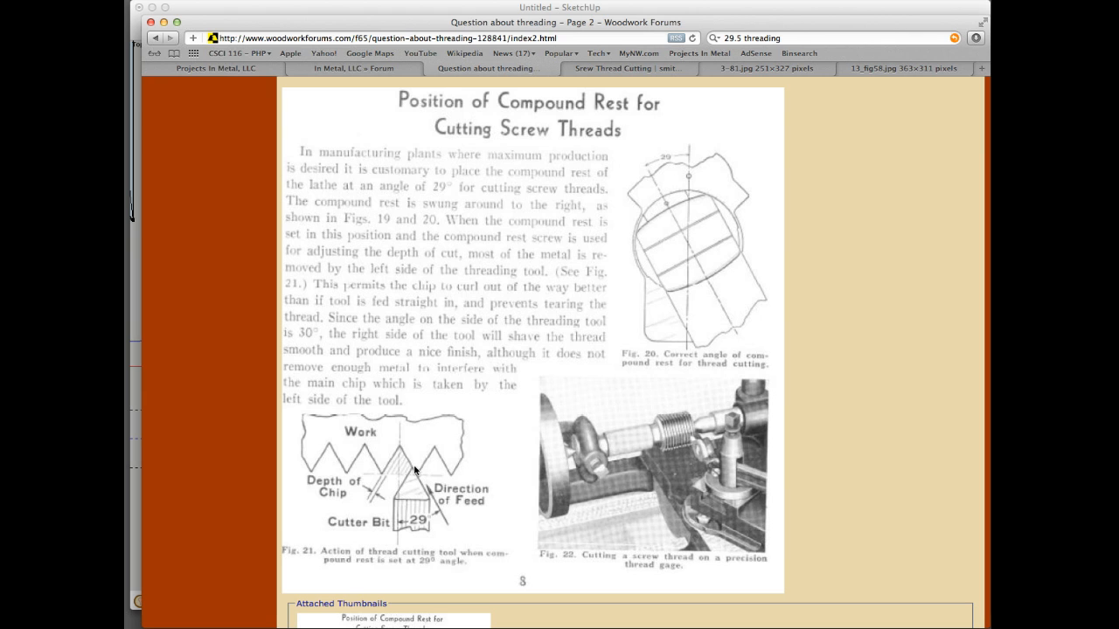
pyautogui.moveTo(423, 489)
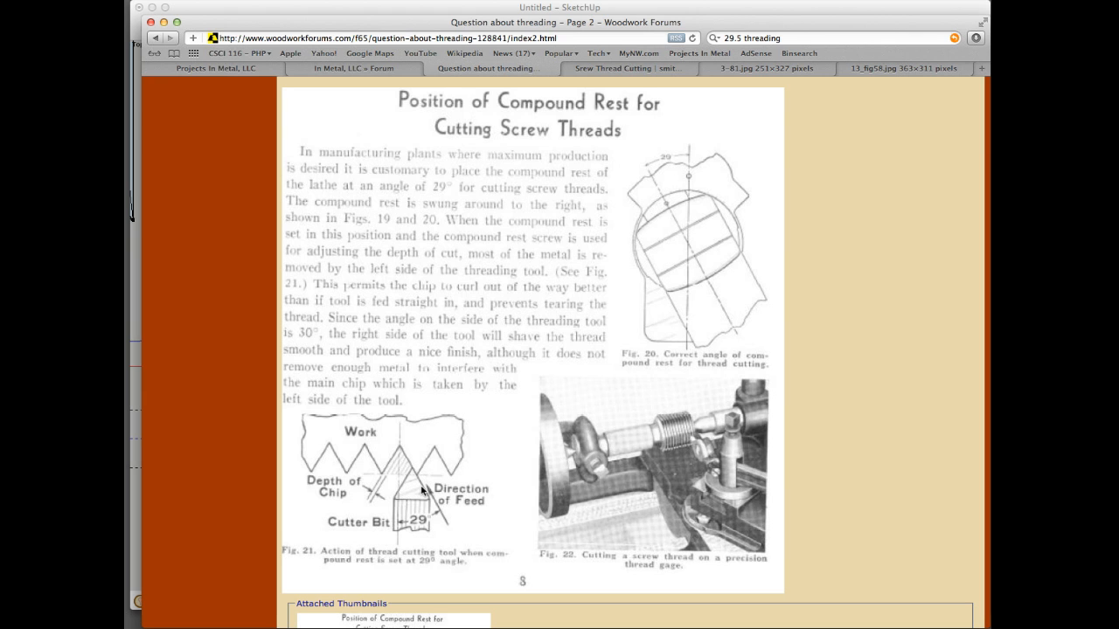
pyautogui.moveTo(408, 485)
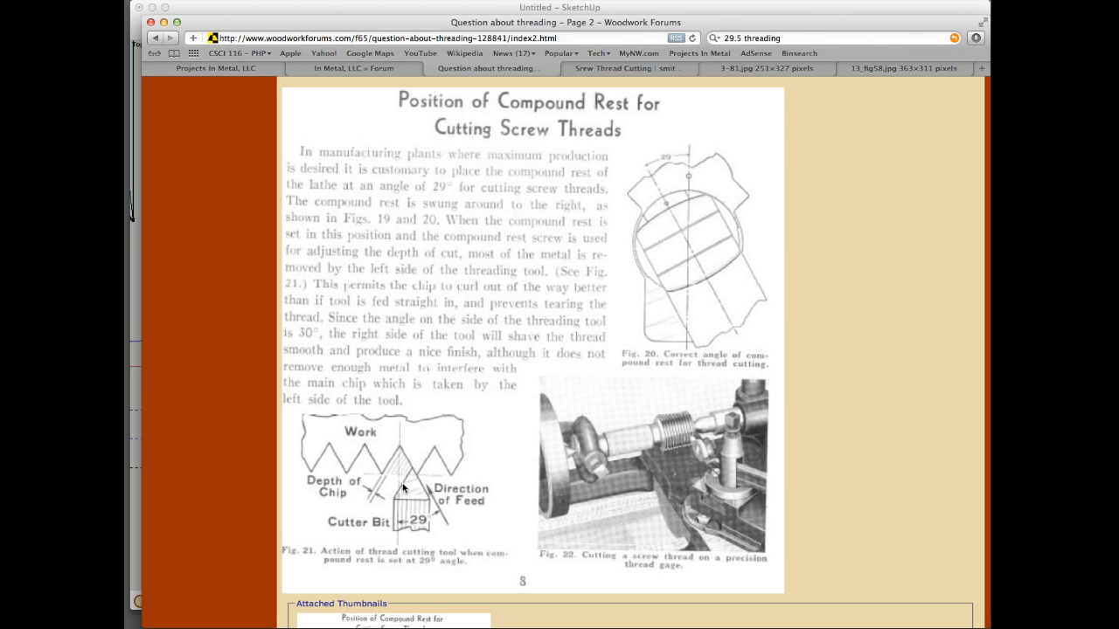
pyautogui.moveTo(395, 479)
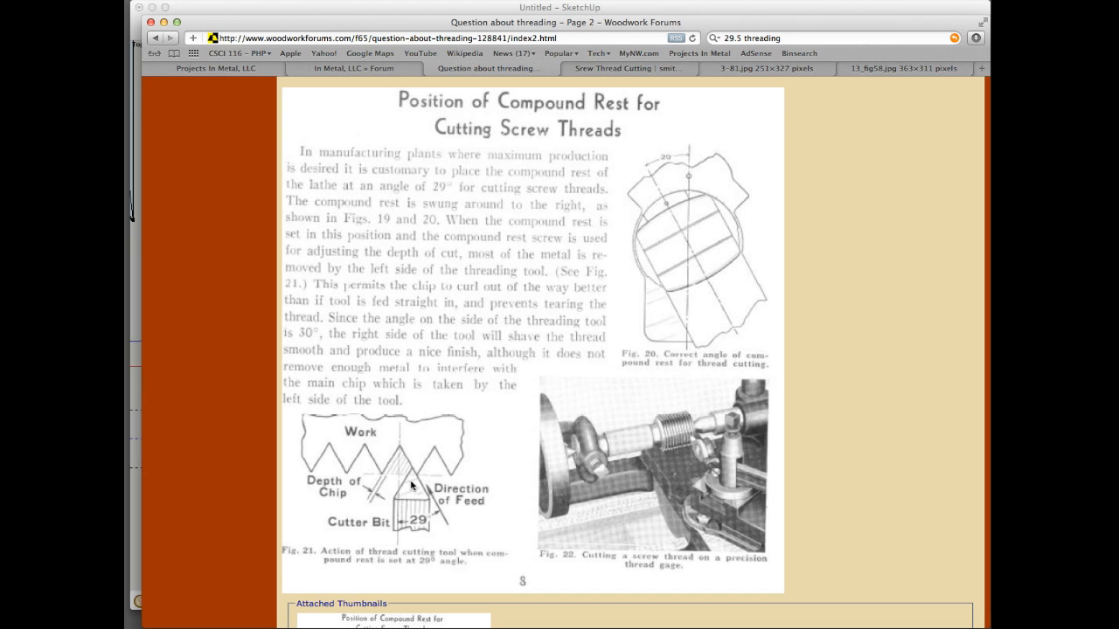
pyautogui.moveTo(416, 497)
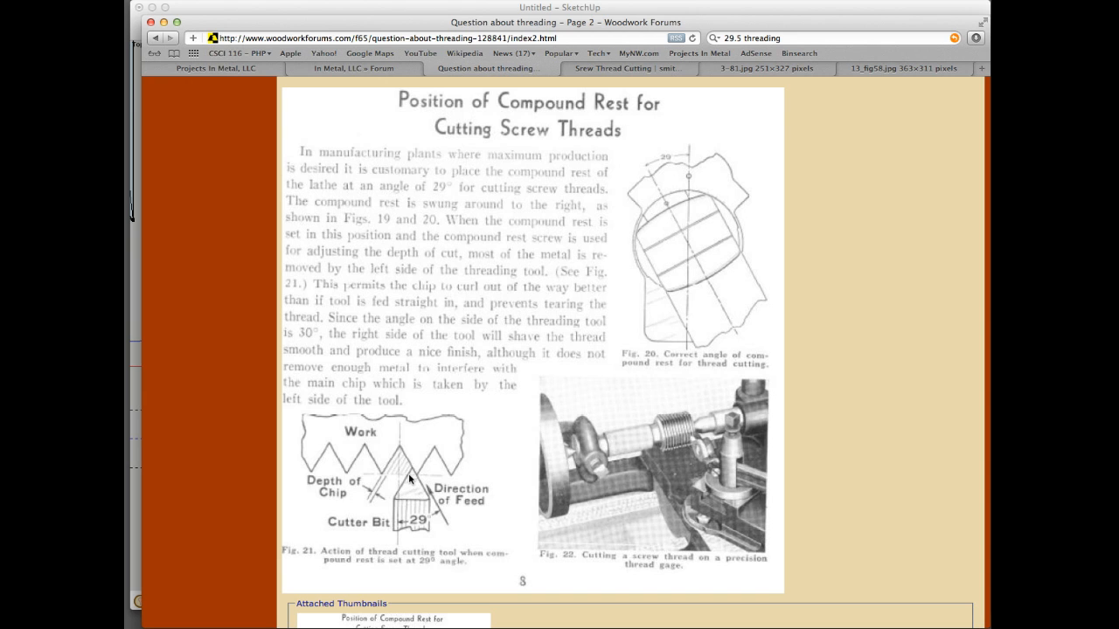
pyautogui.moveTo(567, 216)
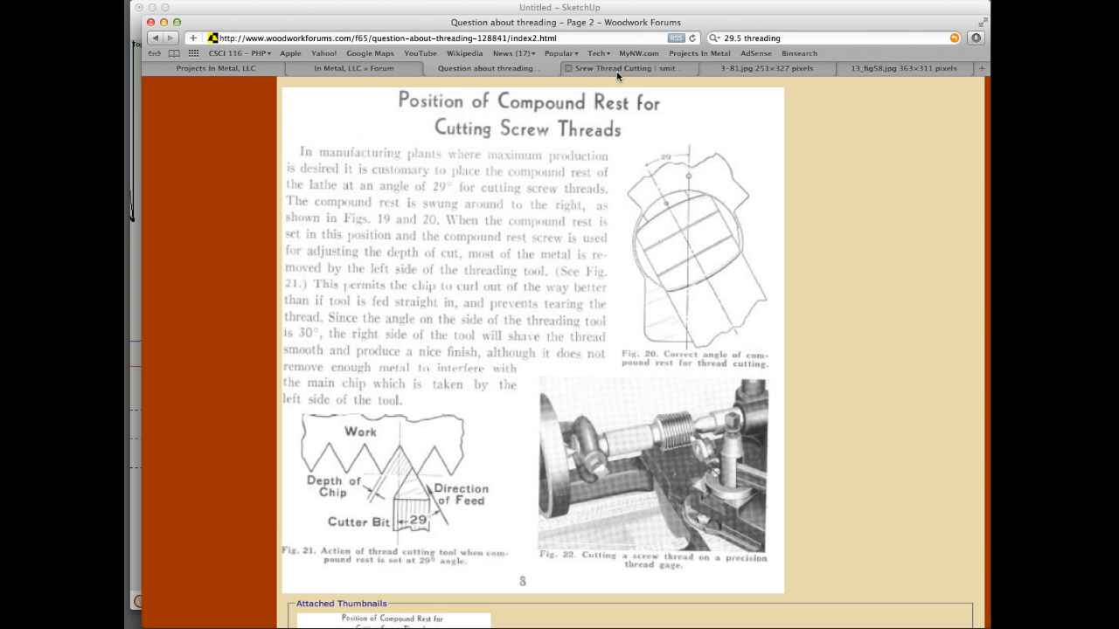
# - Show the smithy.com Screw Thread Cutting page and highlight the 29° compound setting
pyautogui.click(626, 68)
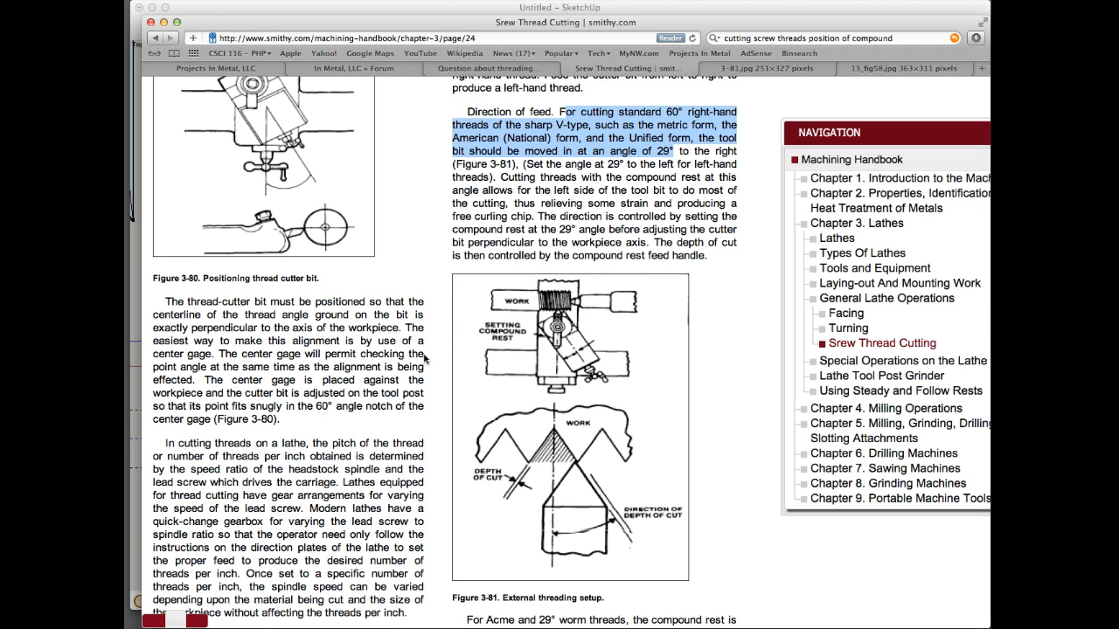
pyautogui.moveTo(447, 336)
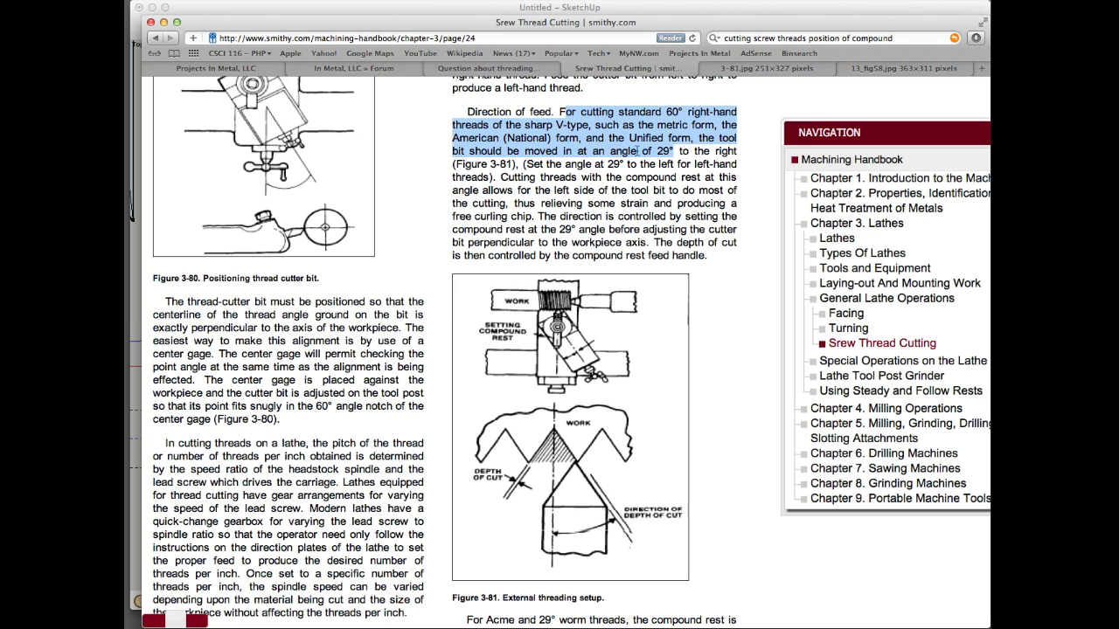
pyautogui.doubleClick(663, 151)
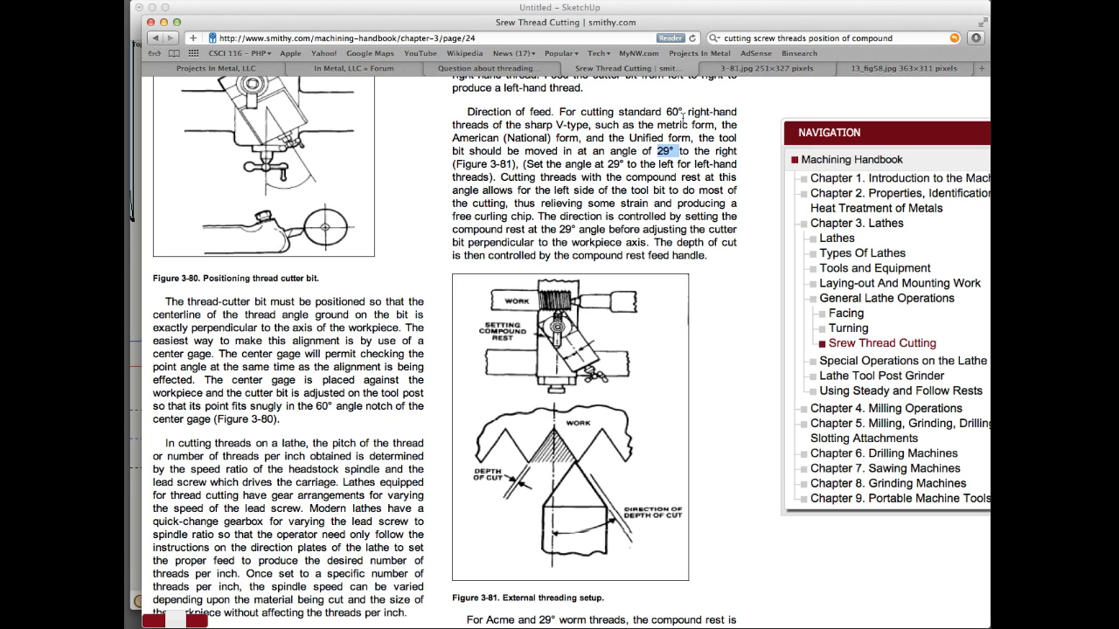
pyautogui.click(902, 69)
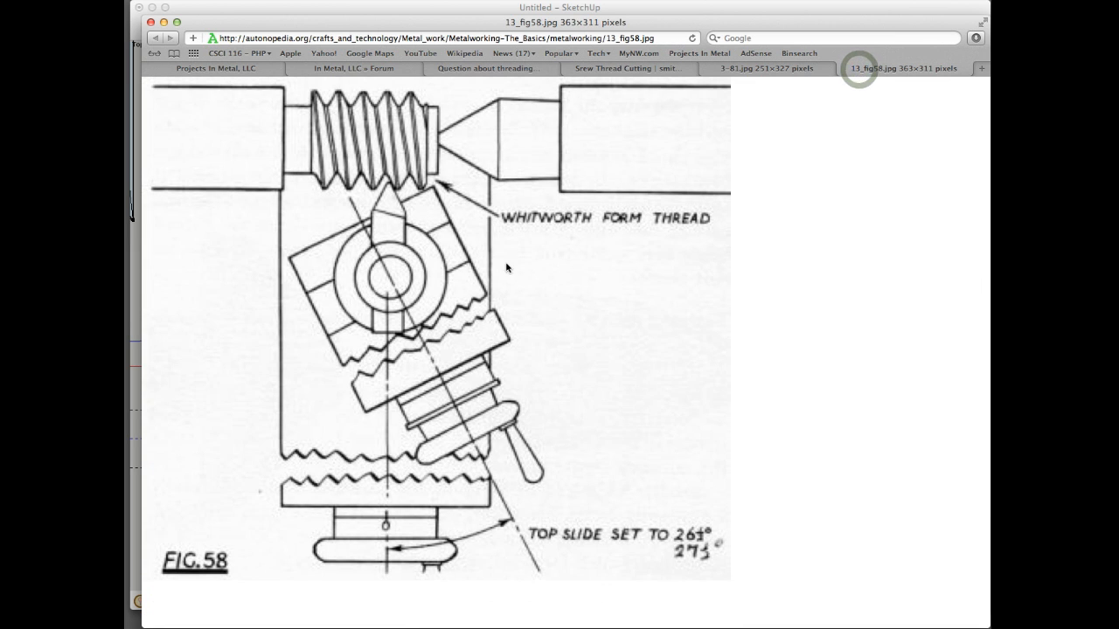
pyautogui.moveTo(412, 240)
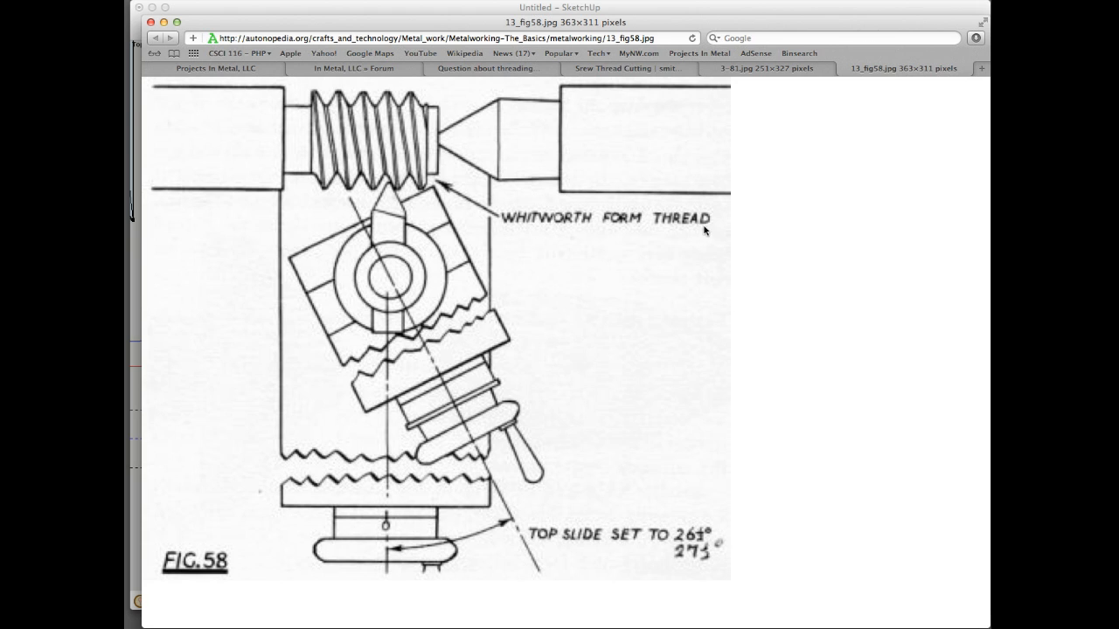
pyautogui.moveTo(675, 500)
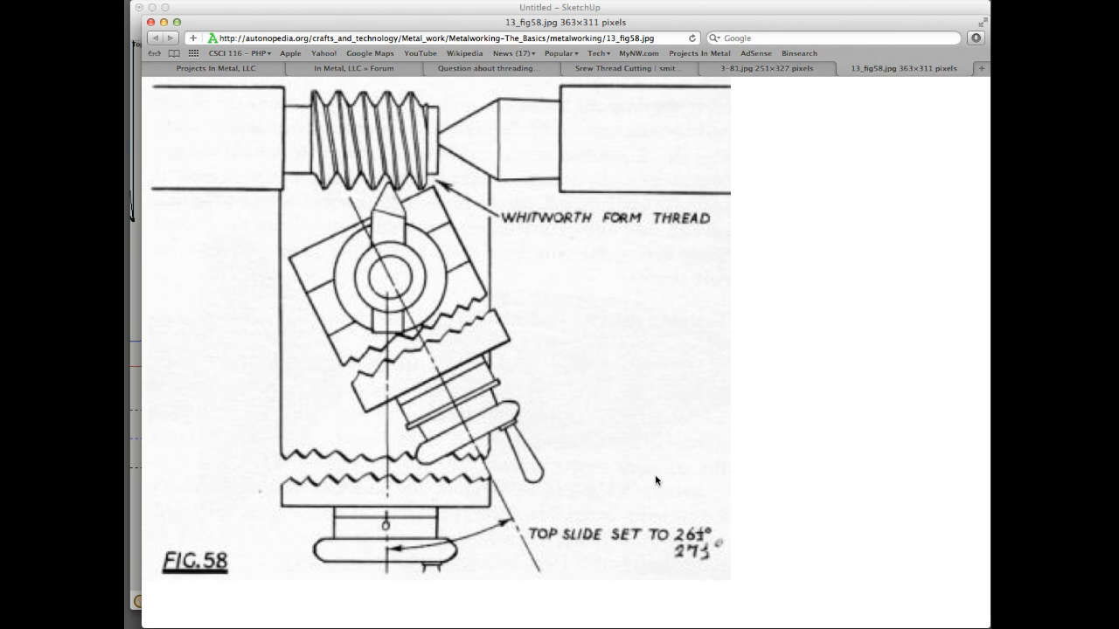
pyautogui.moveTo(758, 164)
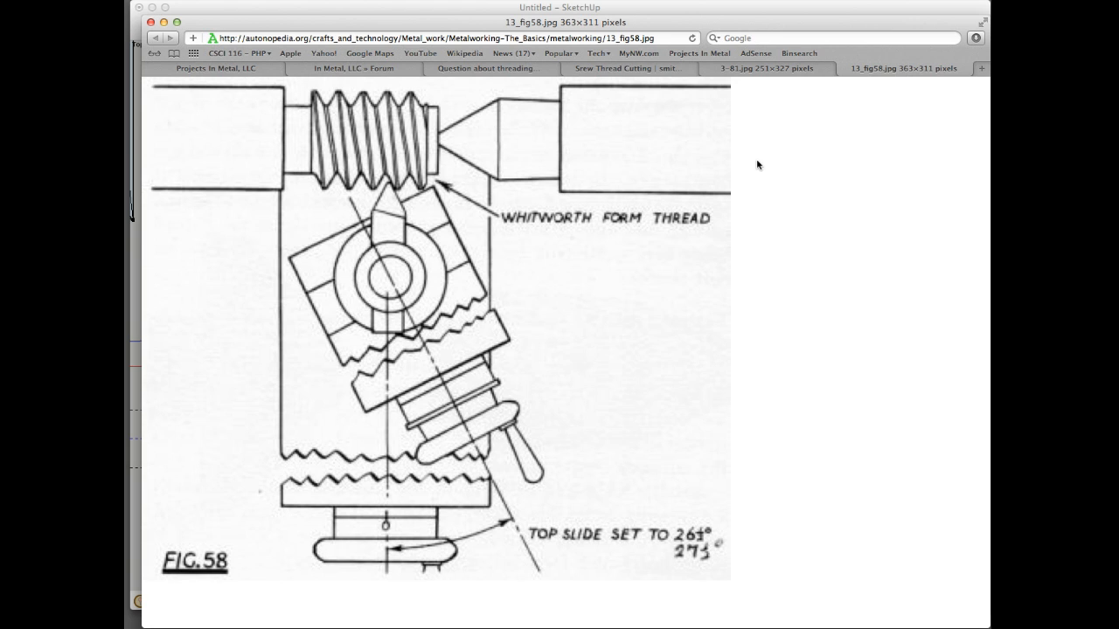
pyautogui.moveTo(753, 74)
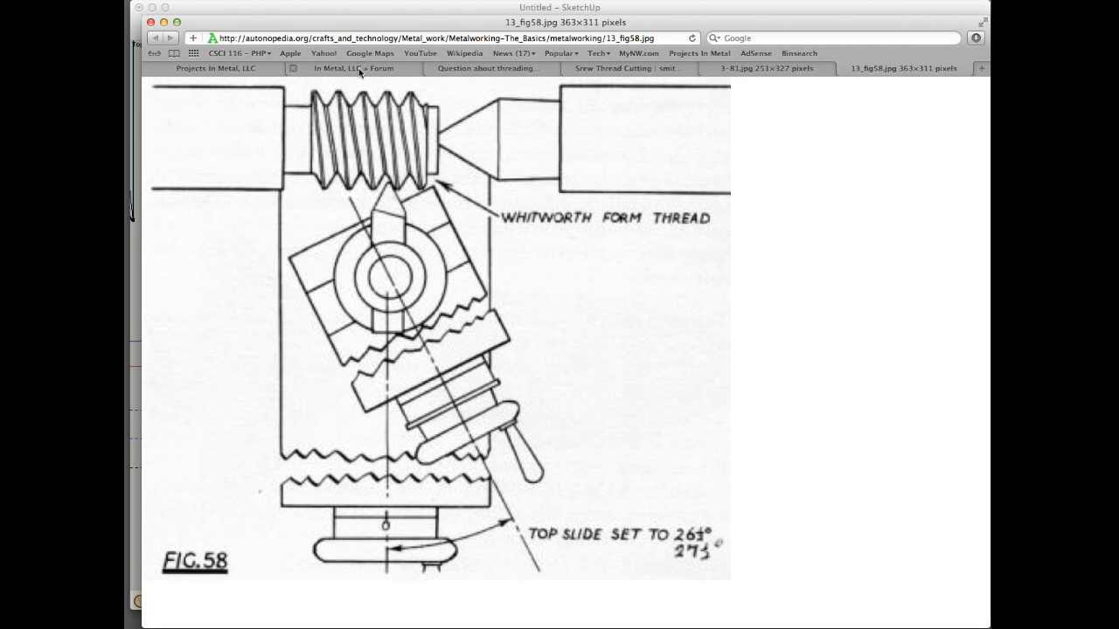
# - Show the Projects In Metal thread and scroll to the post comparing 27.5° and 30.5° compound settings
pyautogui.click(482, 77)
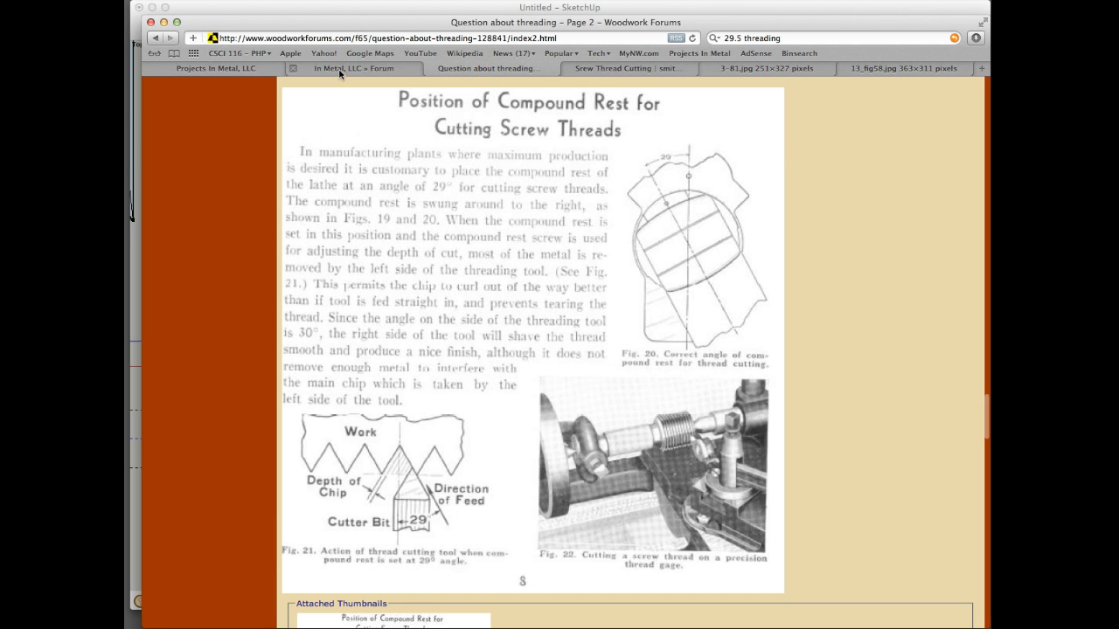
pyautogui.moveTo(341, 70)
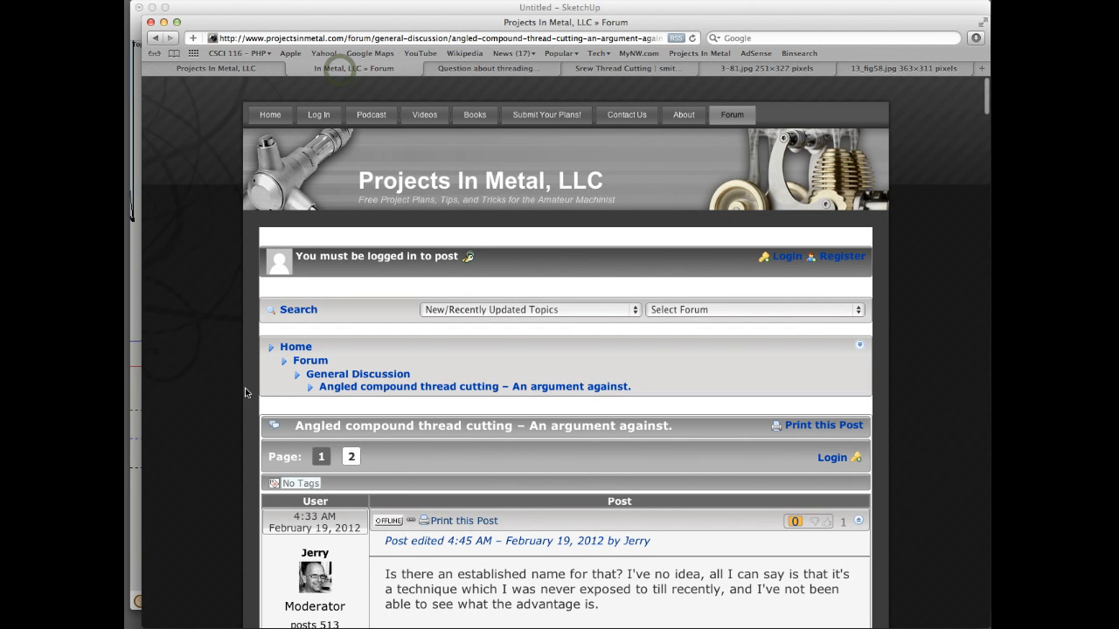
pyautogui.moveTo(230, 394)
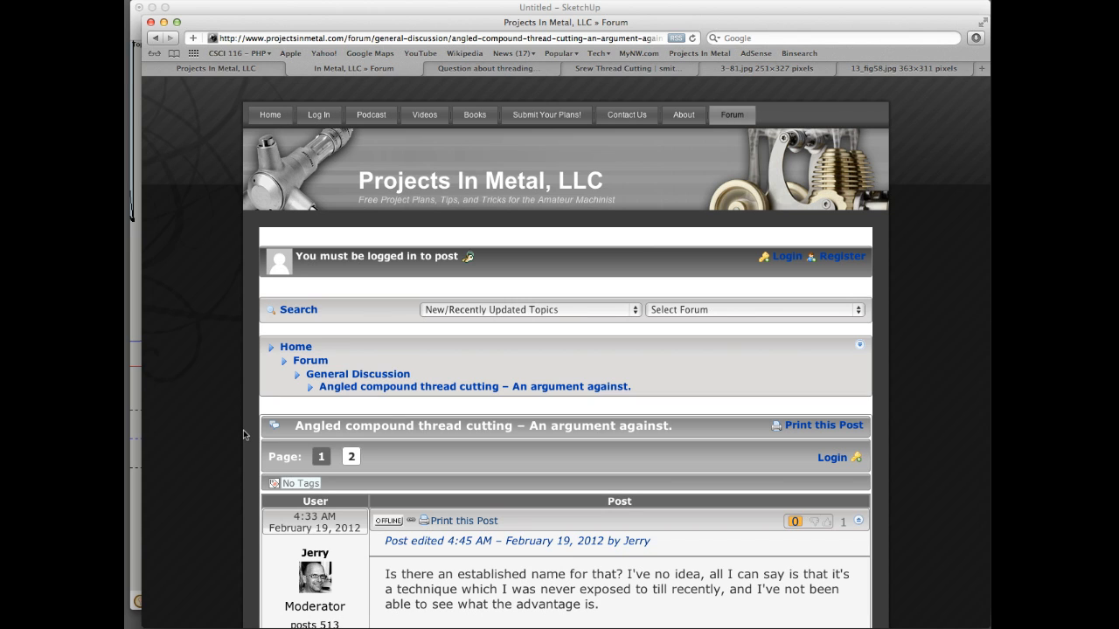
pyautogui.scroll(-3)
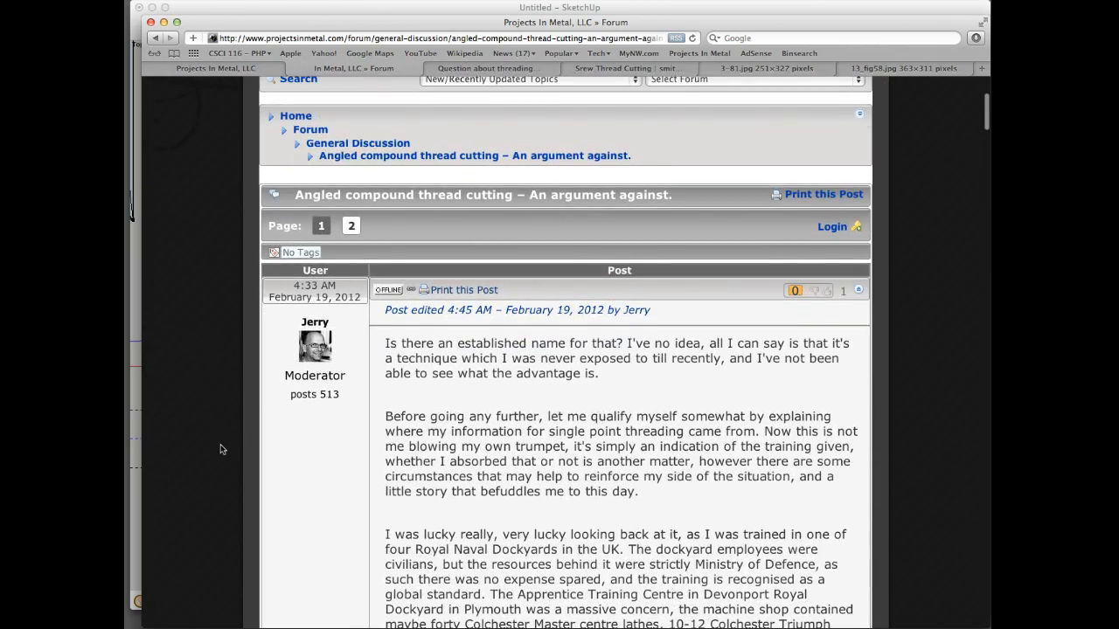
pyautogui.scroll(-3)
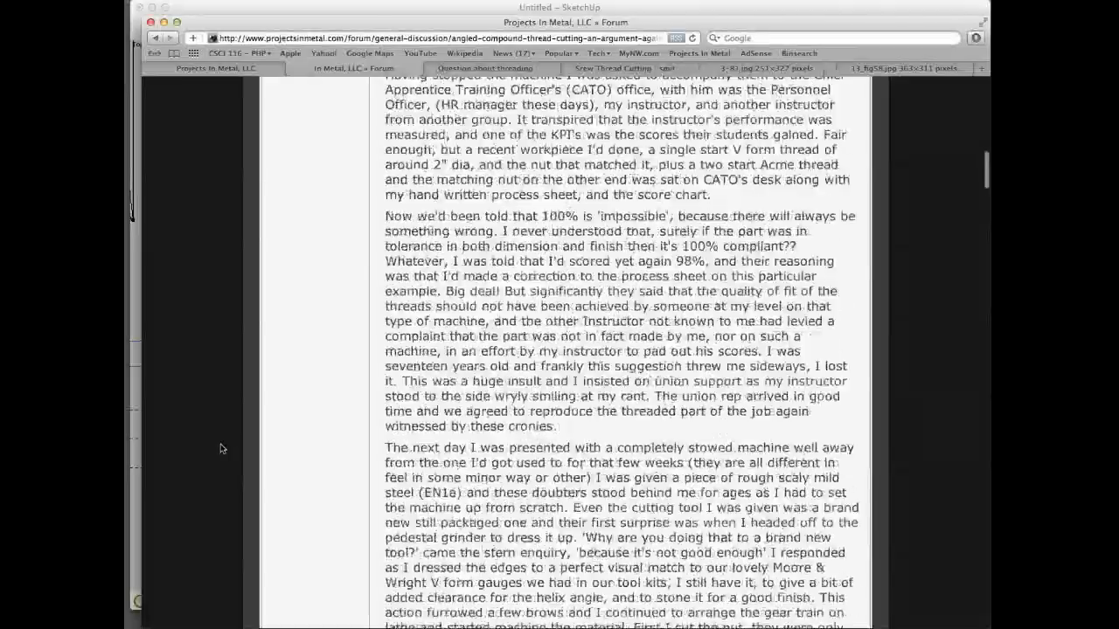
pyautogui.scroll(-3)
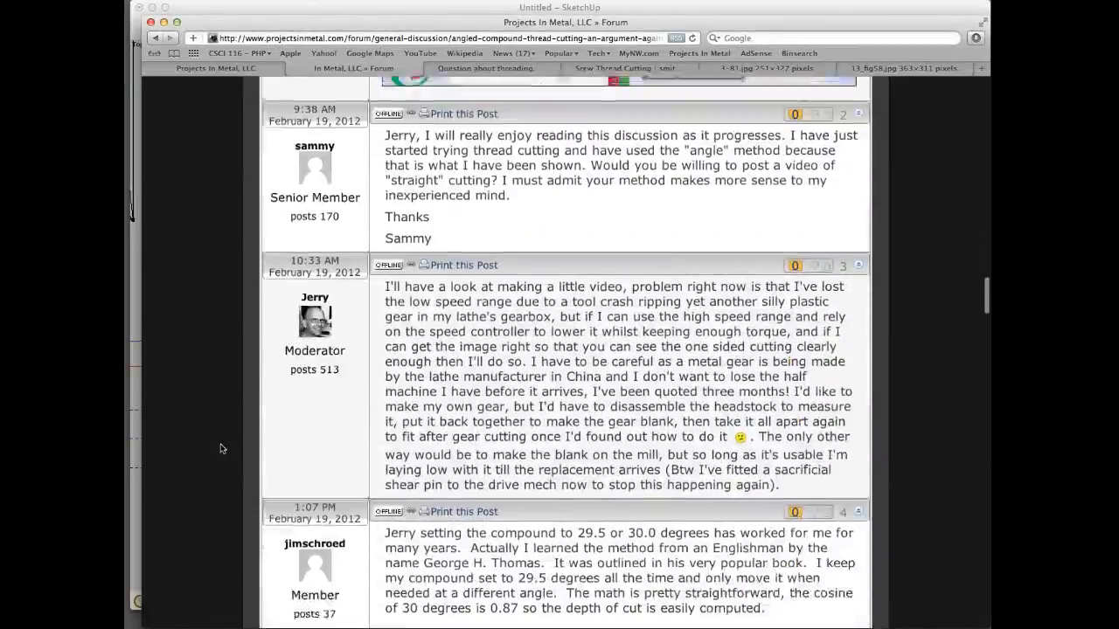
pyautogui.scroll(-3)
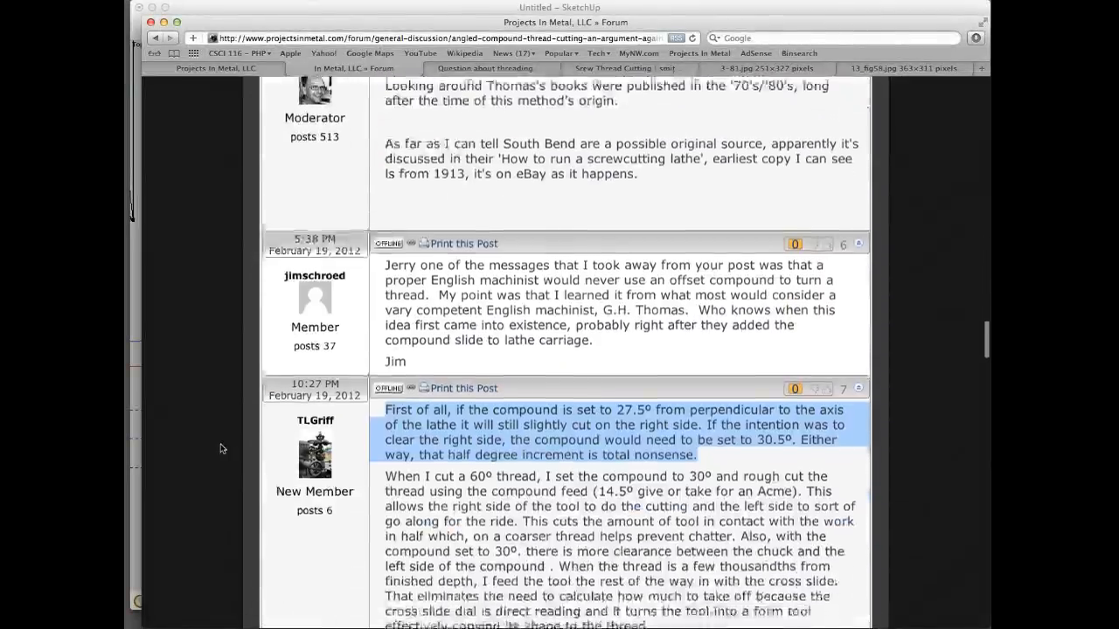
pyautogui.scroll(-3)
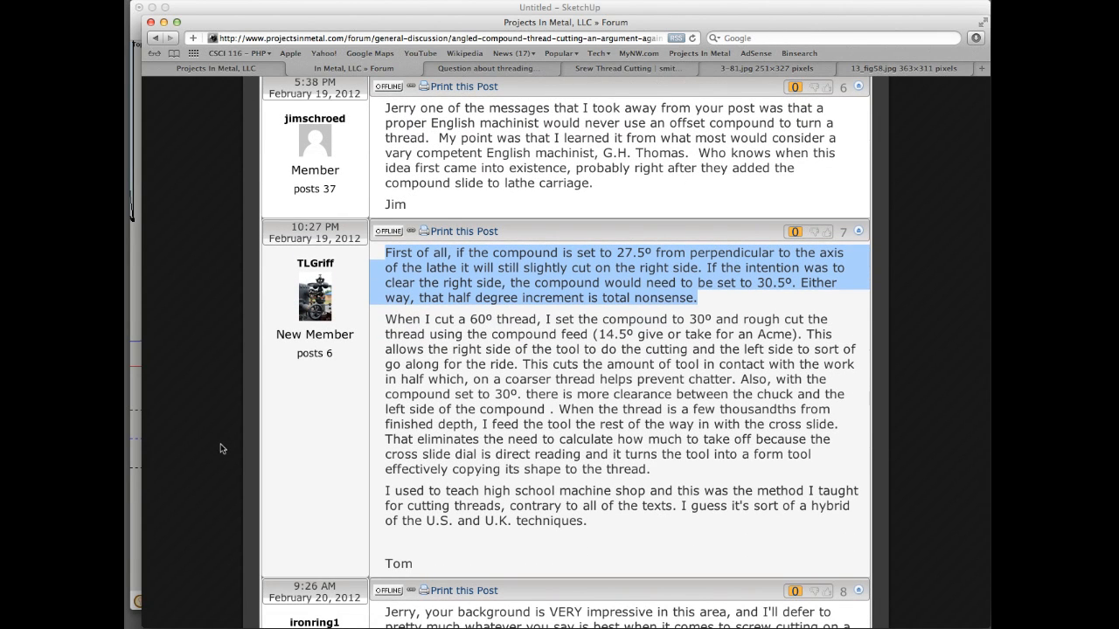
pyautogui.moveTo(367, 357)
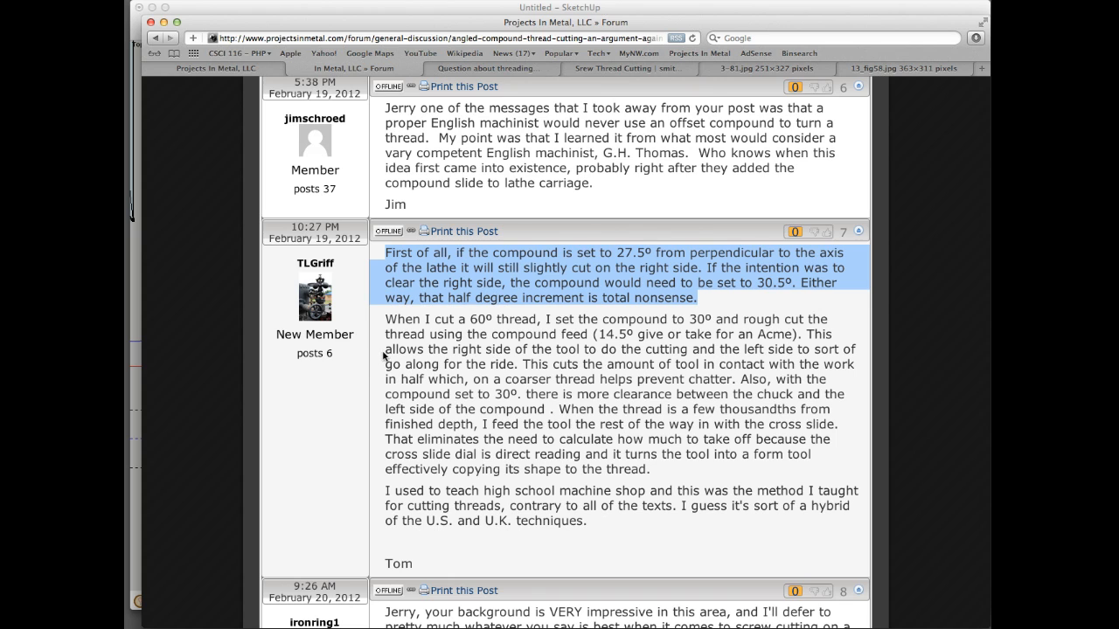
pyautogui.moveTo(412, 348)
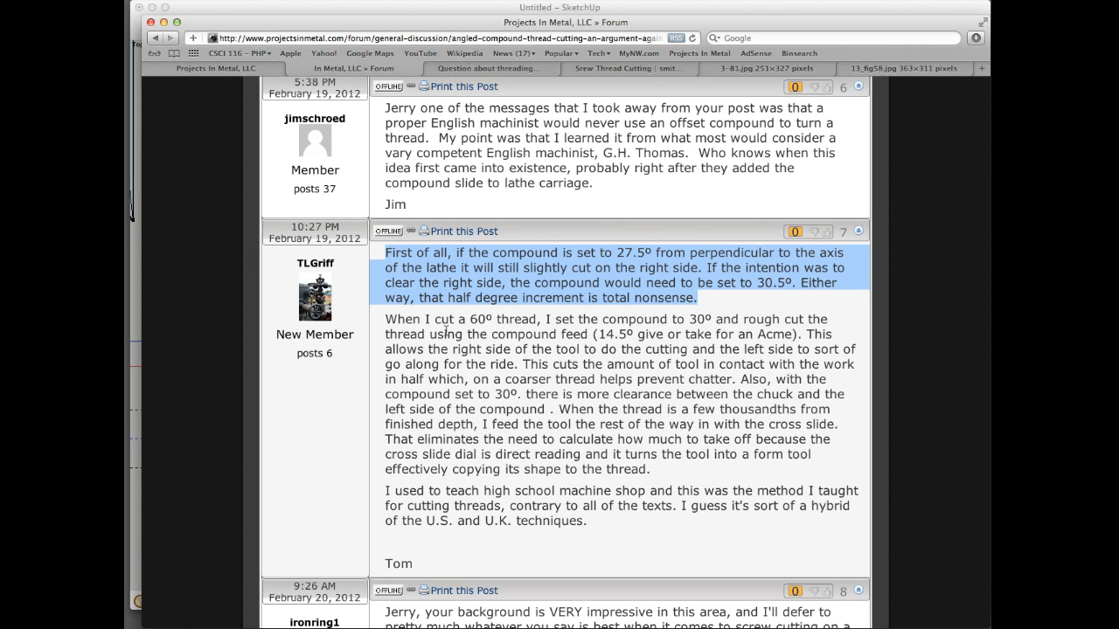
pyautogui.moveTo(636, 283)
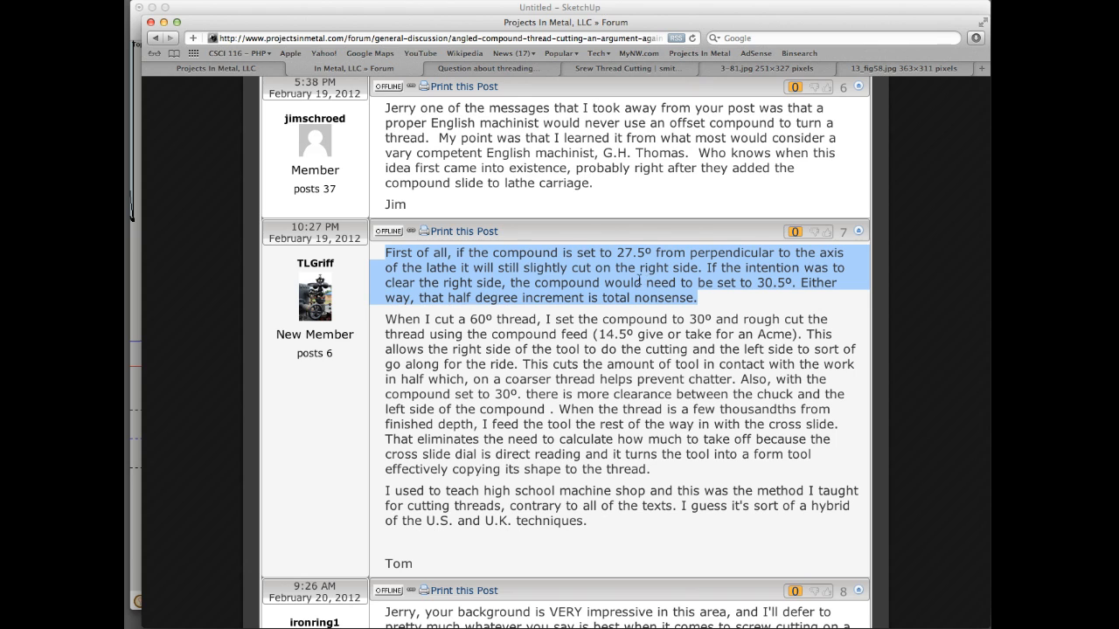
pyautogui.moveTo(618, 294)
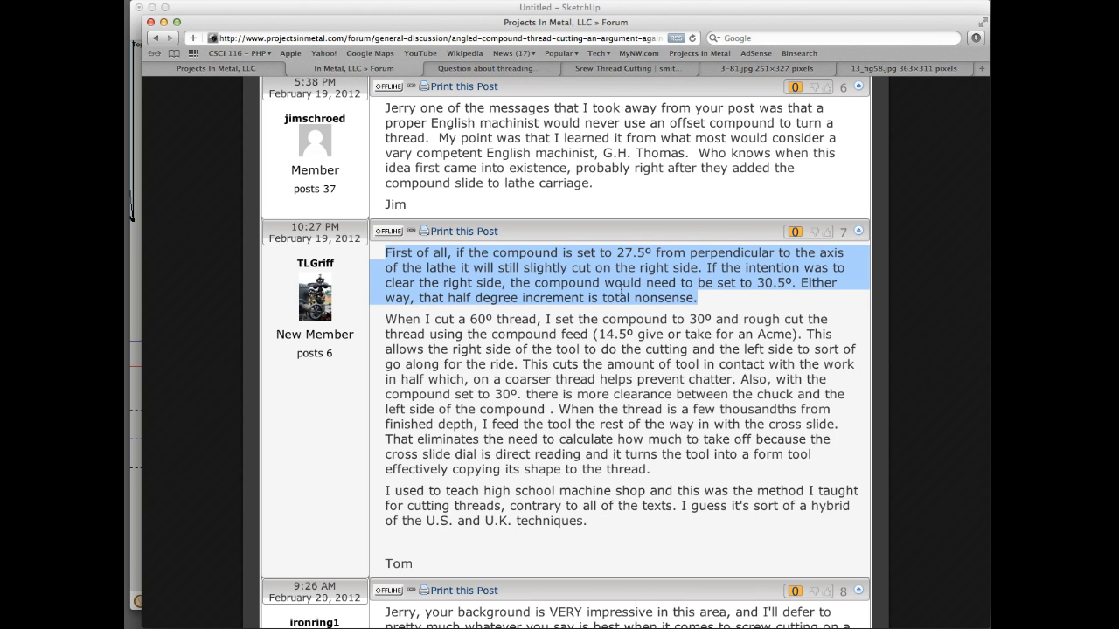
pyautogui.moveTo(549, 367)
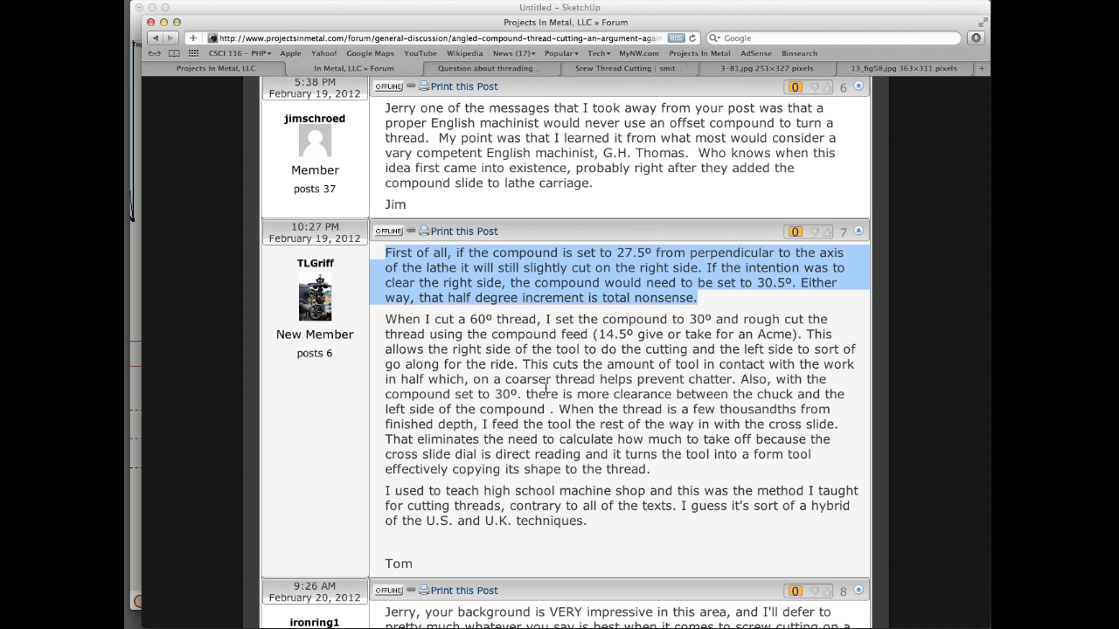
pyautogui.moveTo(589, 395)
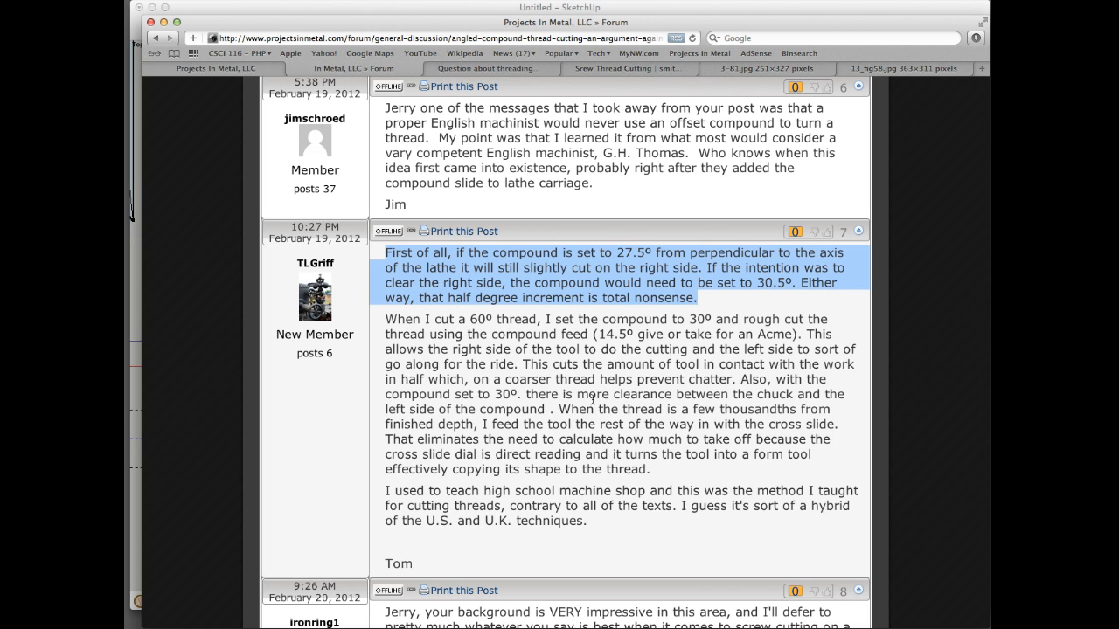
pyautogui.moveTo(601, 381)
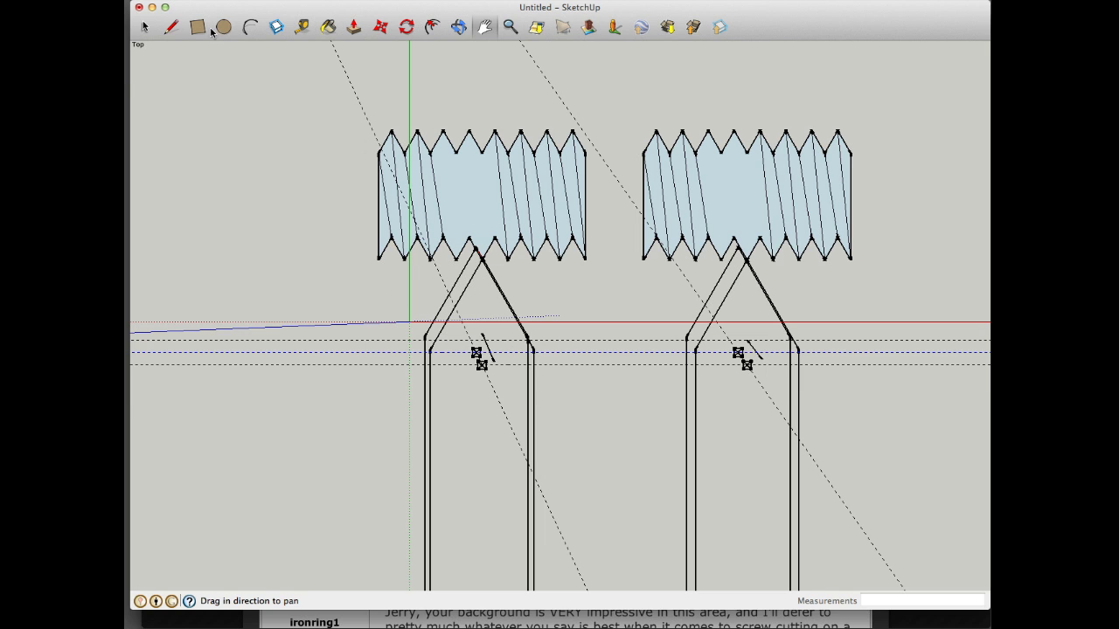
# - Bring SketchUp forward with the Select tool active on the two threaded-rod drawing
pyautogui.click(145, 26)
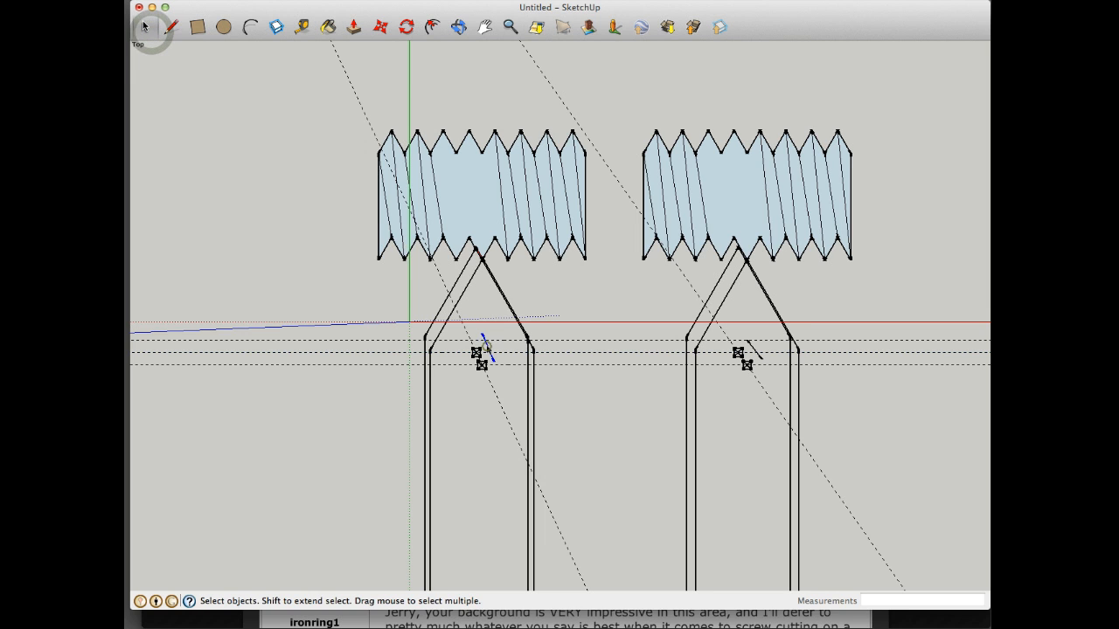
pyautogui.moveTo(762, 353)
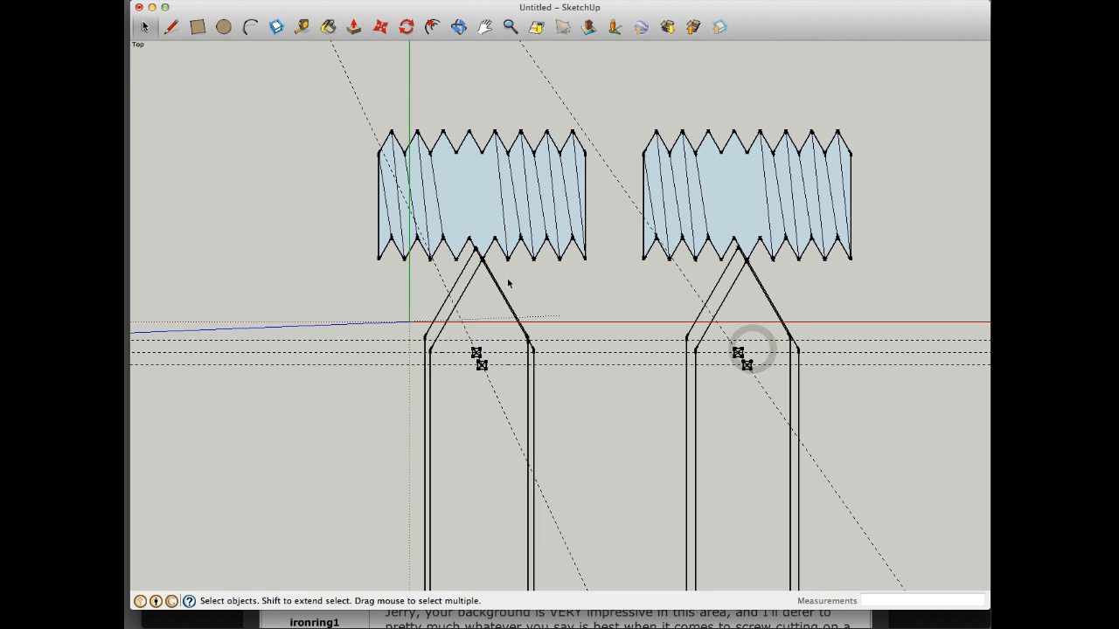
pyautogui.moveTo(510, 130)
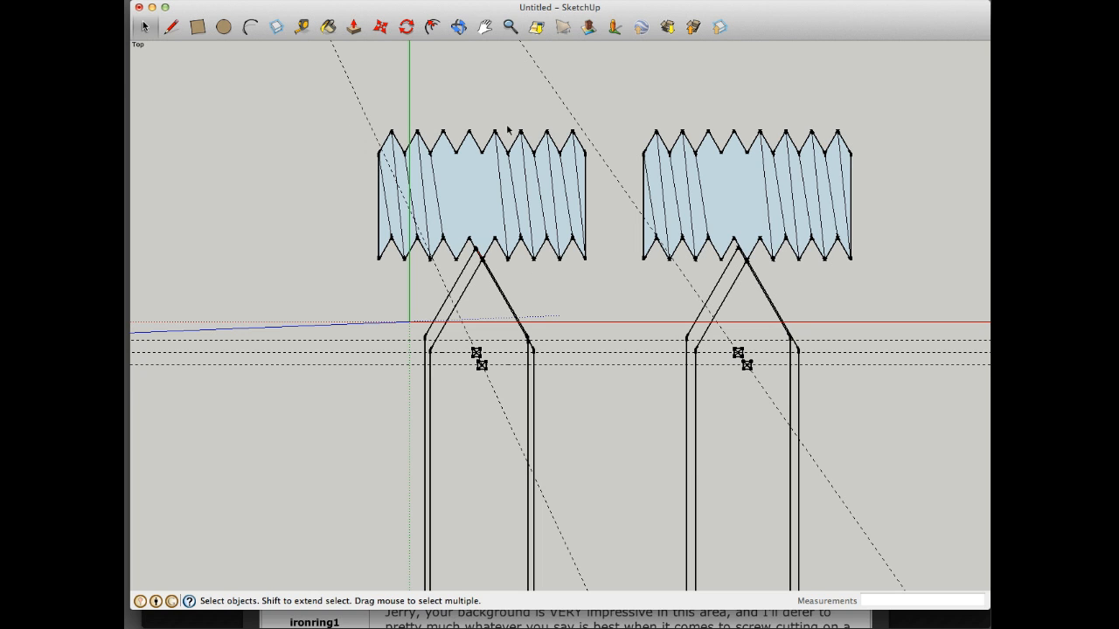
pyautogui.moveTo(587, 234)
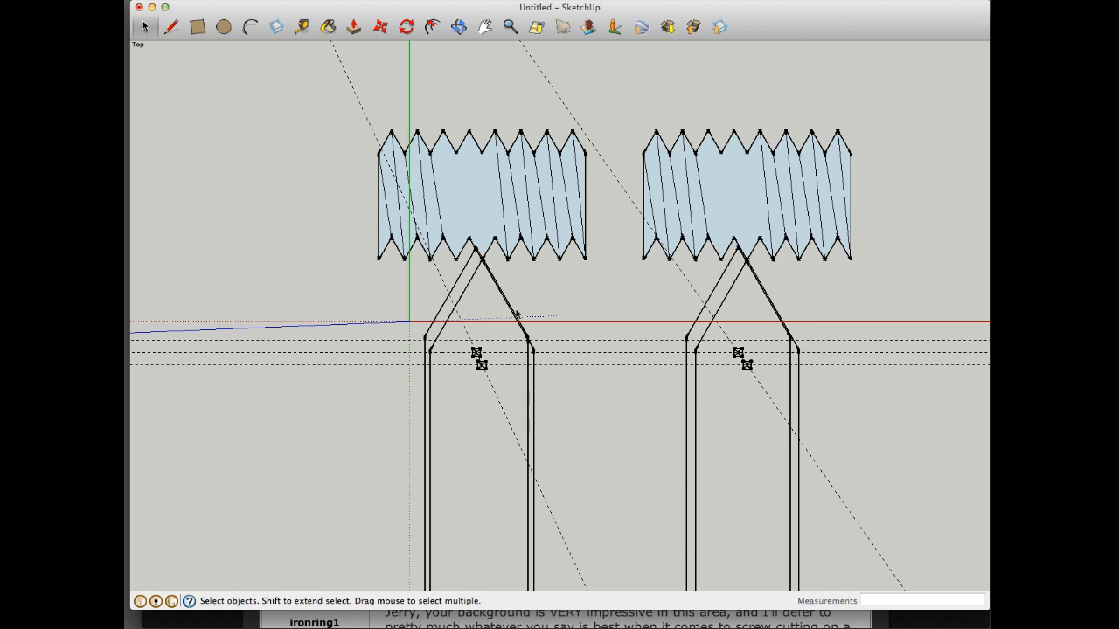
pyautogui.moveTo(456, 332)
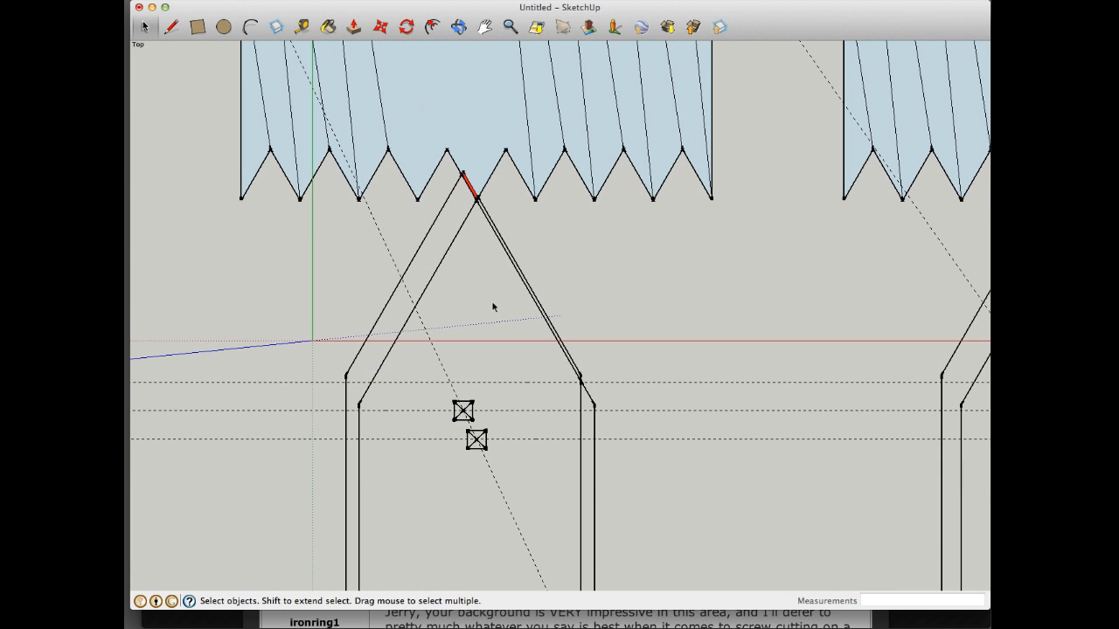
pyautogui.moveTo(325, 75)
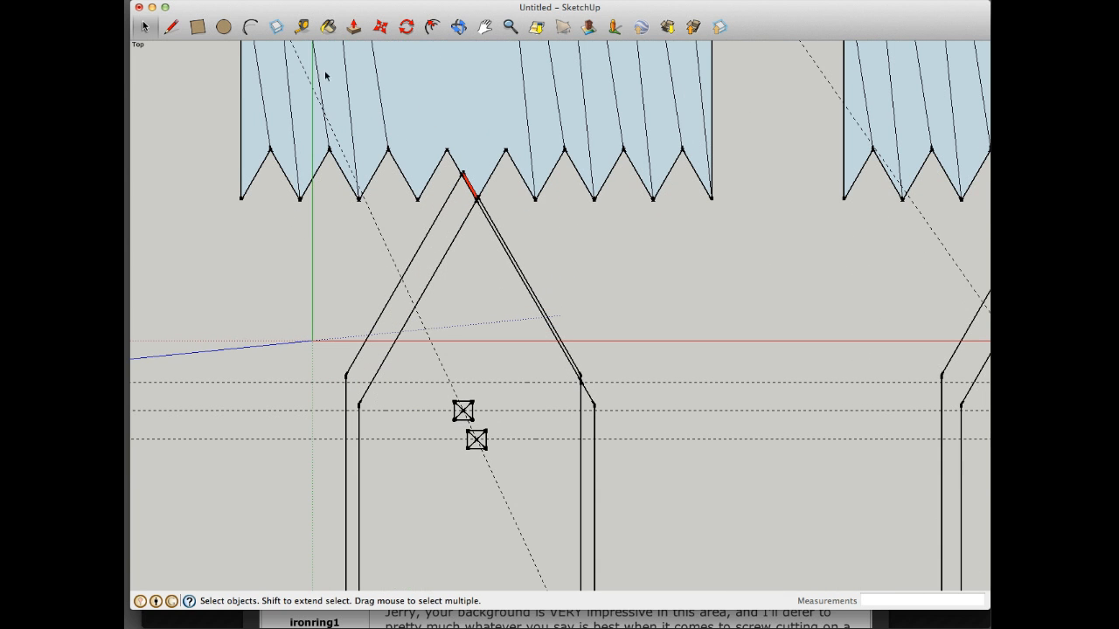
pyautogui.moveTo(357, 31)
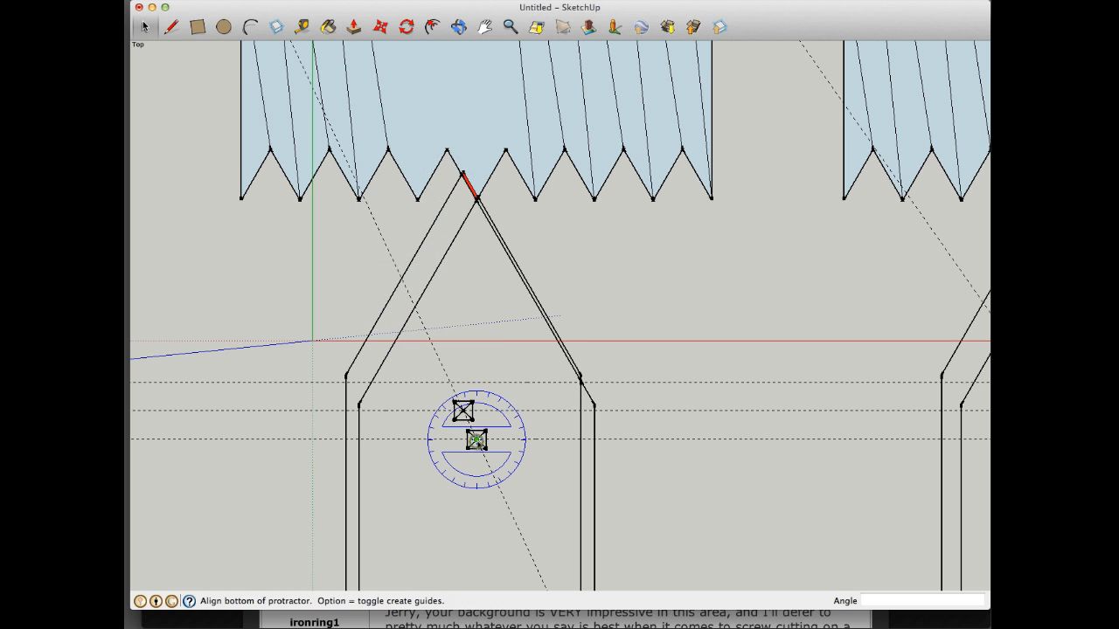
pyautogui.moveTo(472, 206)
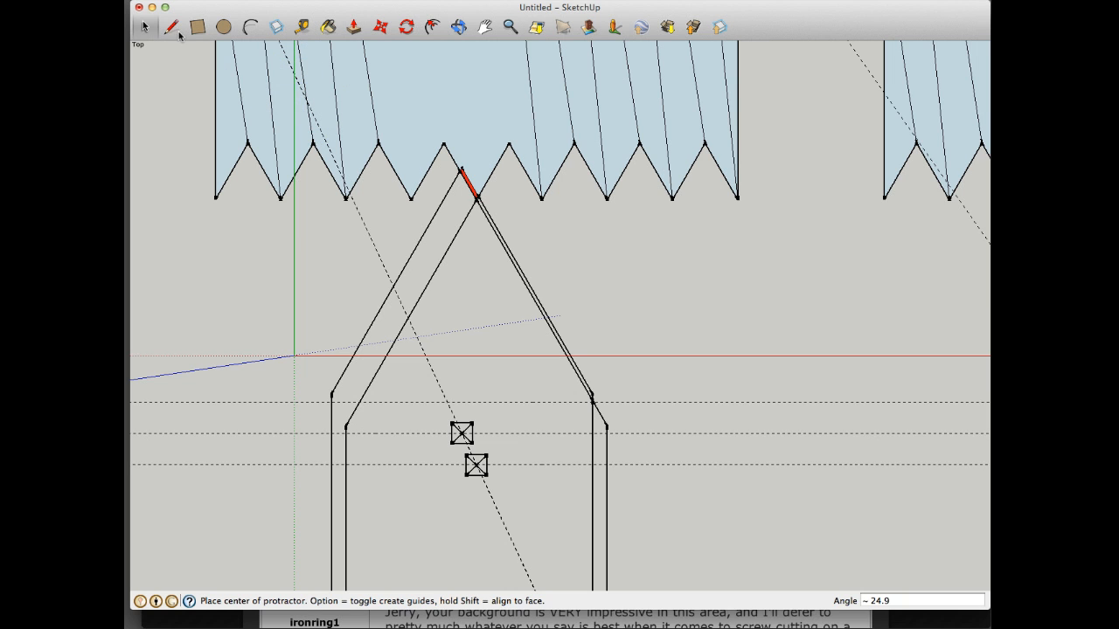
# - Mark the left tool's flank at the thread root with a short line after the 24.9° reading
pyautogui.click(172, 26)
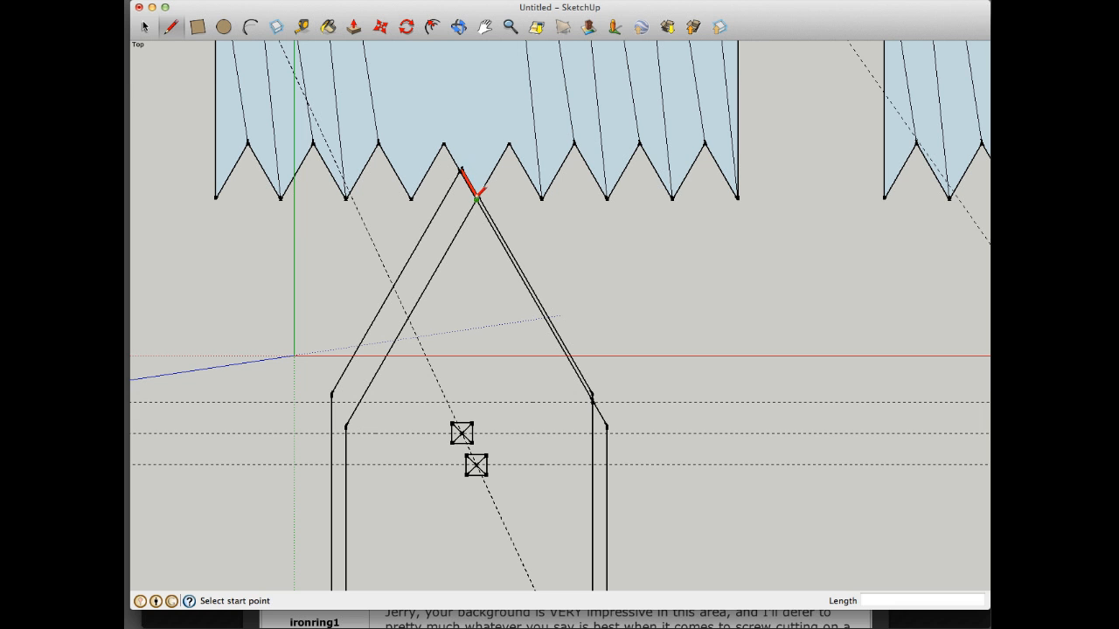
pyautogui.moveTo(472, 189)
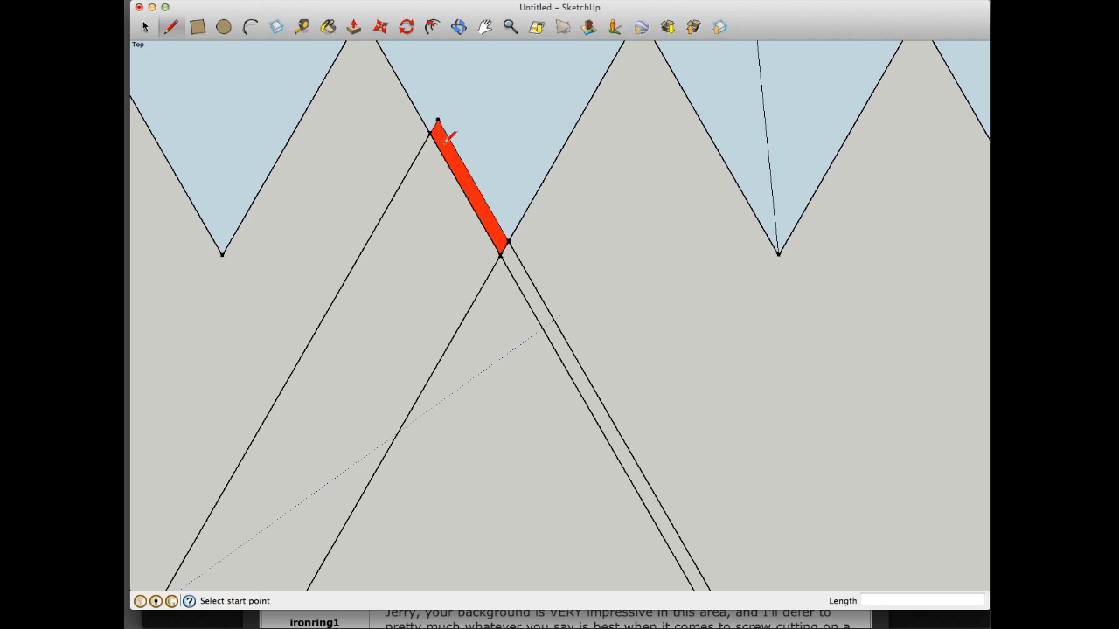
pyautogui.moveTo(416, 179)
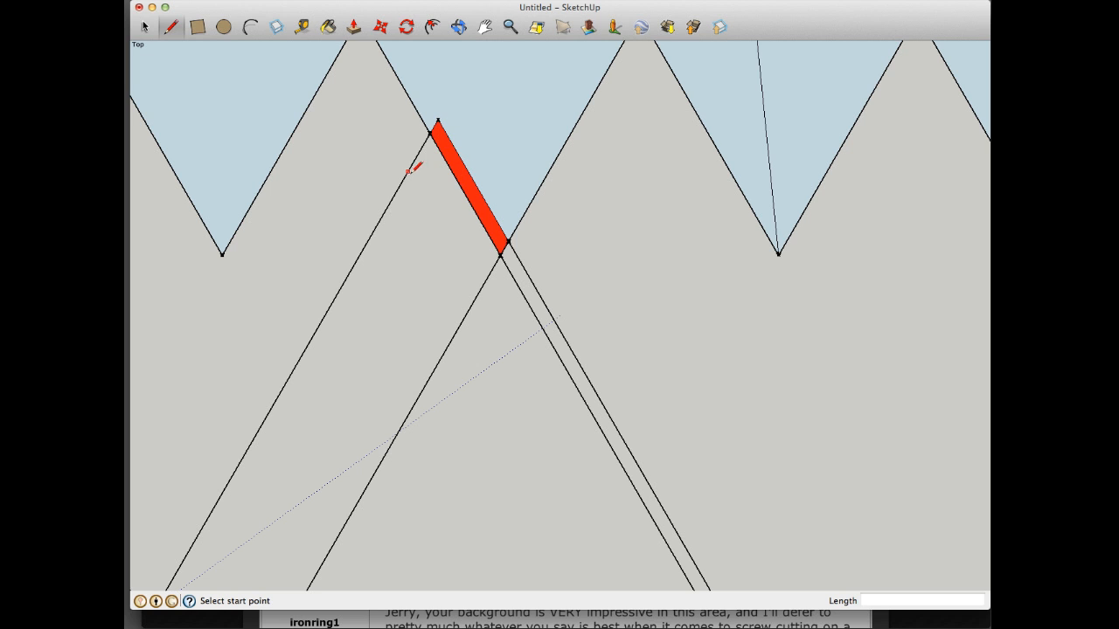
pyautogui.moveTo(375, 226)
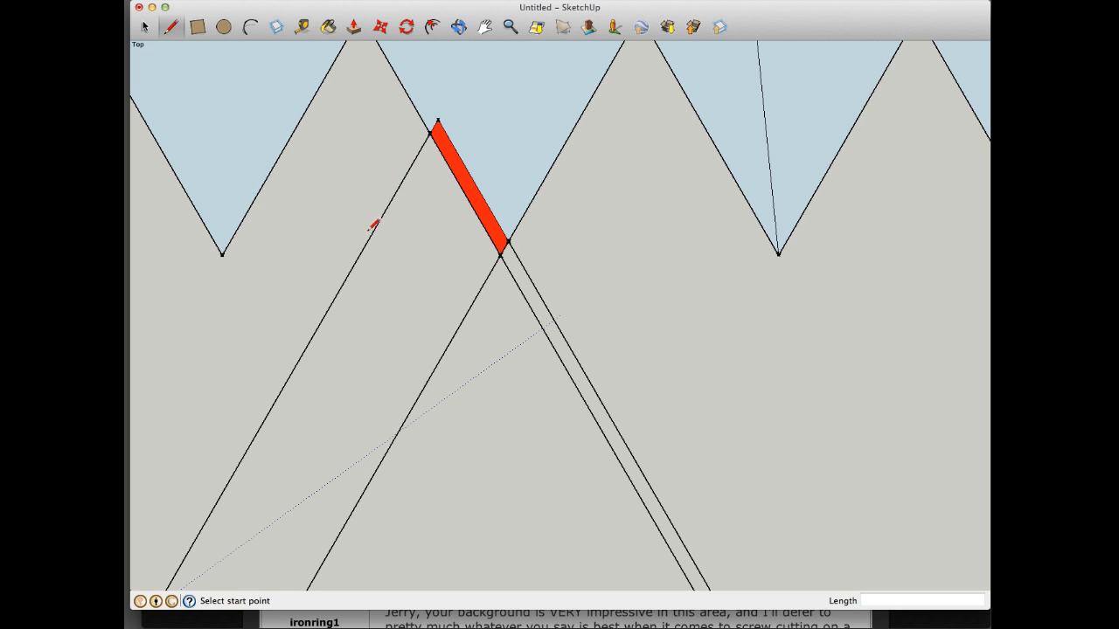
pyautogui.moveTo(369, 262)
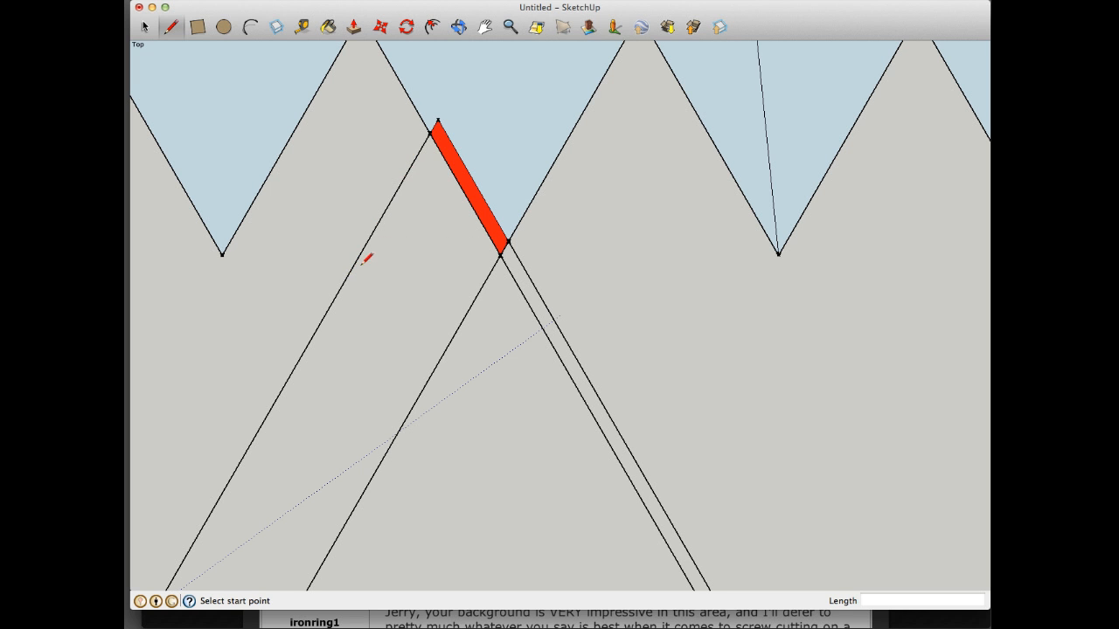
pyautogui.moveTo(367, 248)
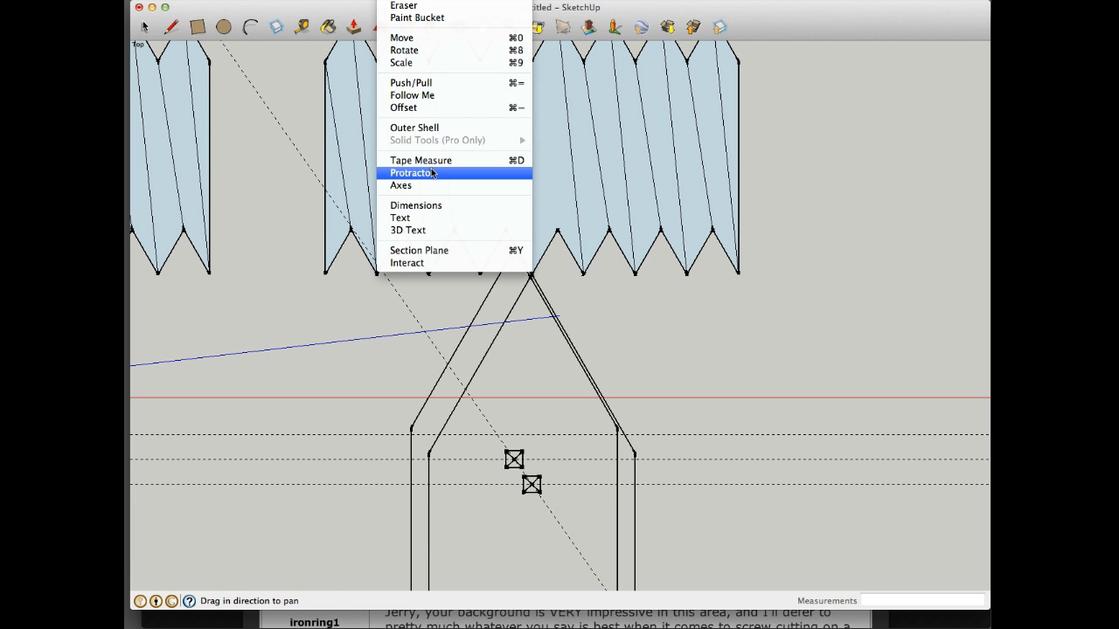
# - Measure the second tool tip against the thread flank with the Protractor, reading about 35°
pyautogui.click(413, 174)
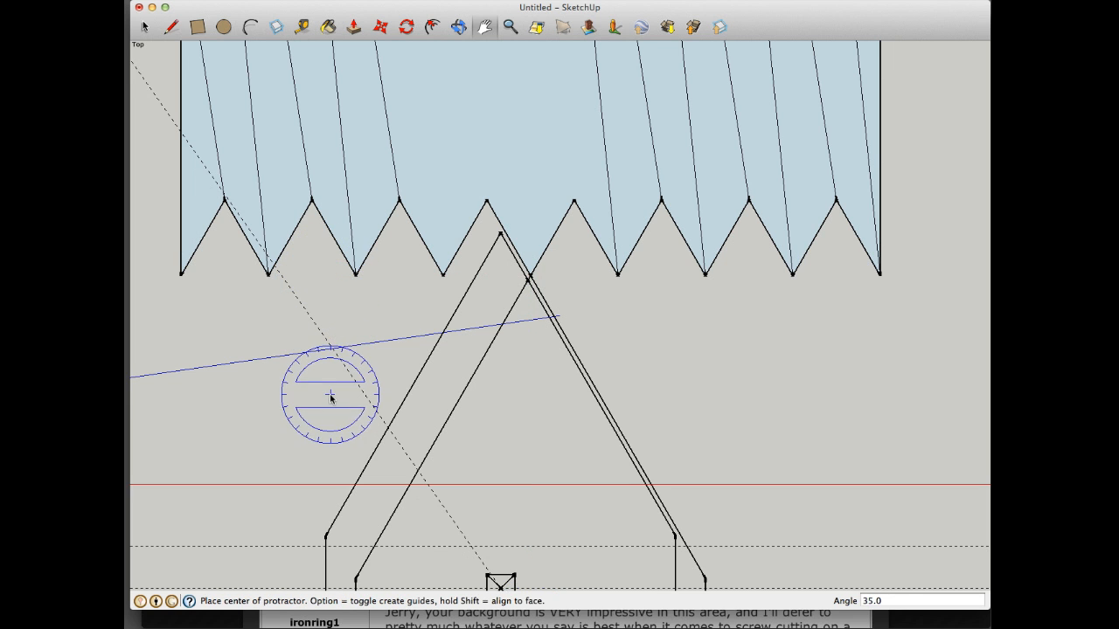
pyautogui.moveTo(257, 335)
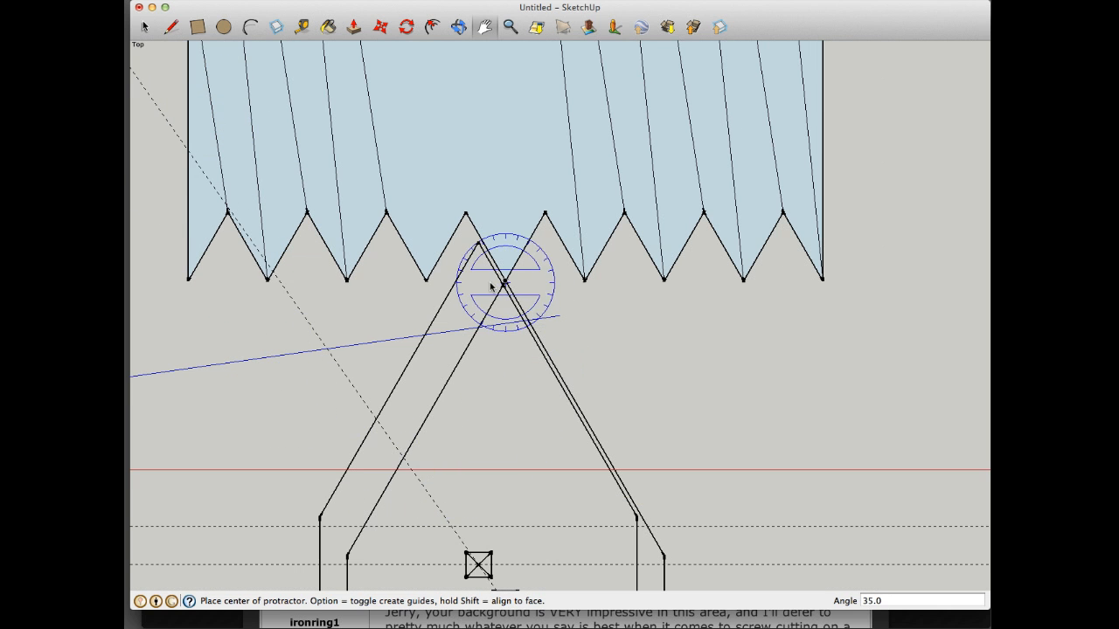
pyautogui.click(150, 26)
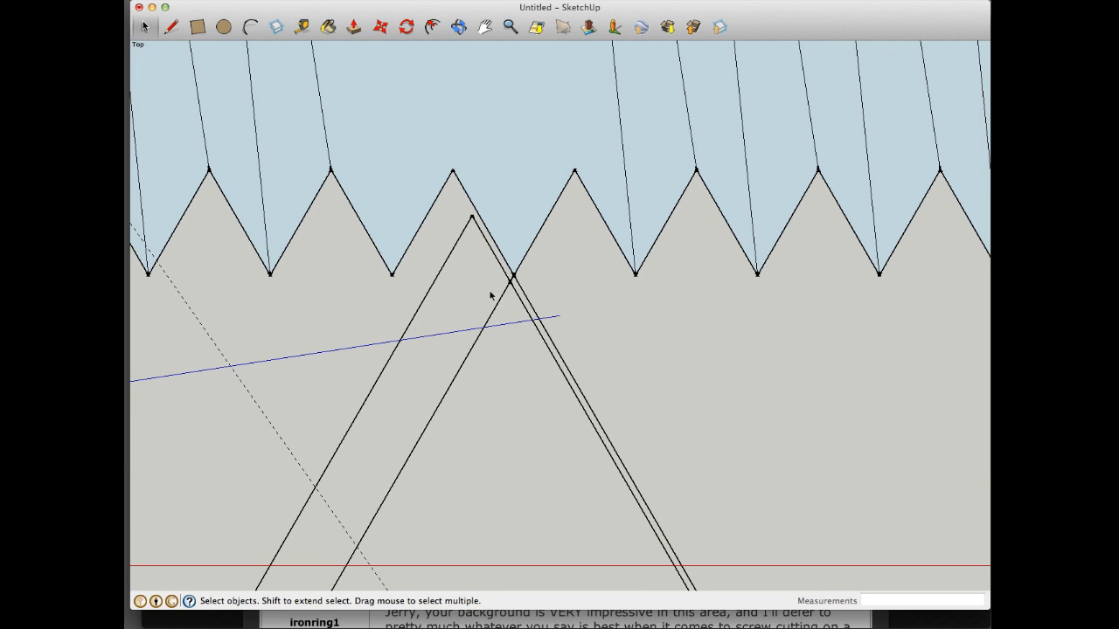
pyautogui.moveTo(503, 262)
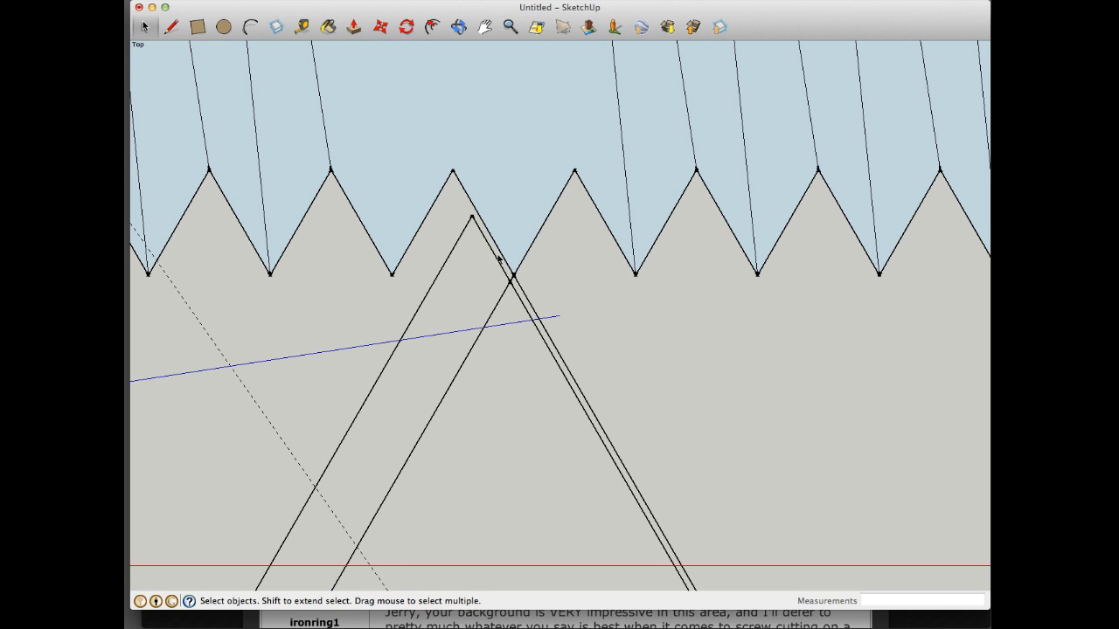
pyautogui.moveTo(504, 262)
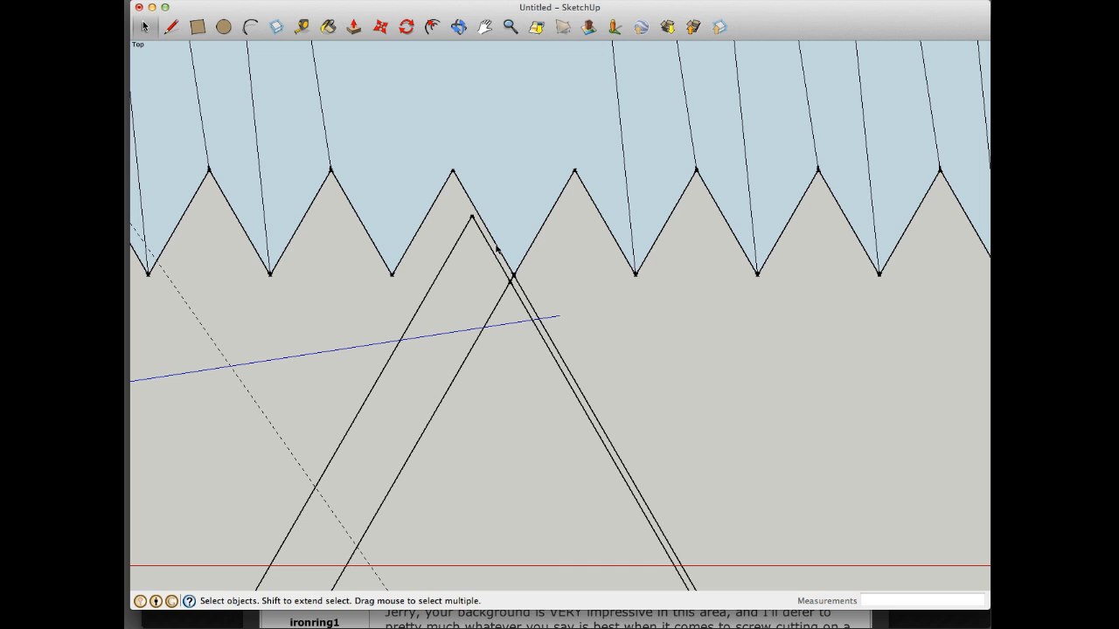
pyautogui.moveTo(479, 255)
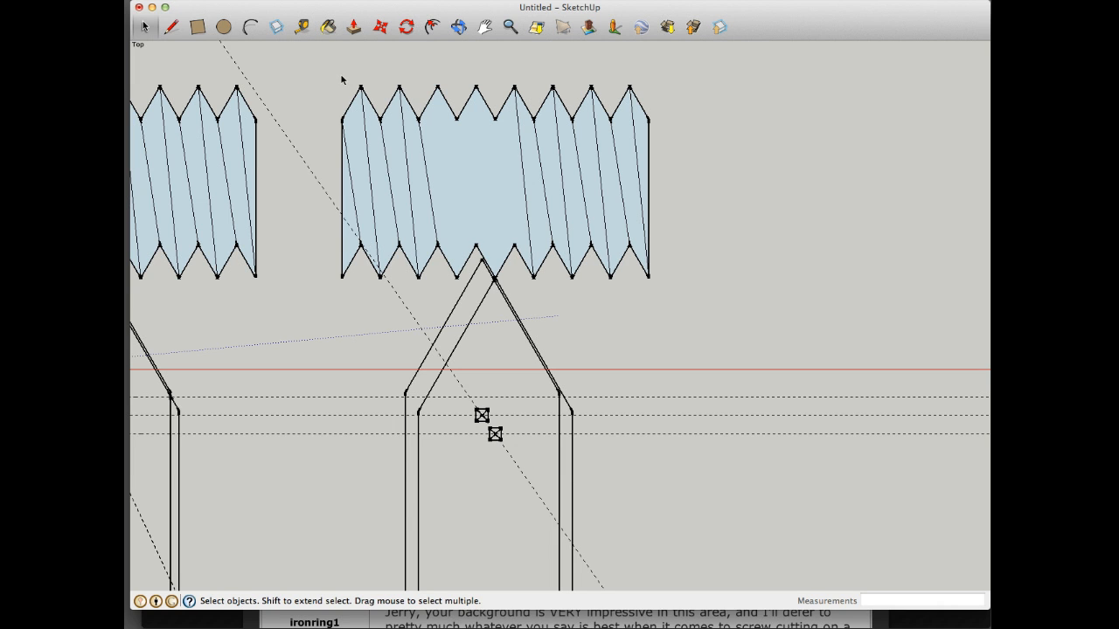
pyautogui.moveTo(468, 31)
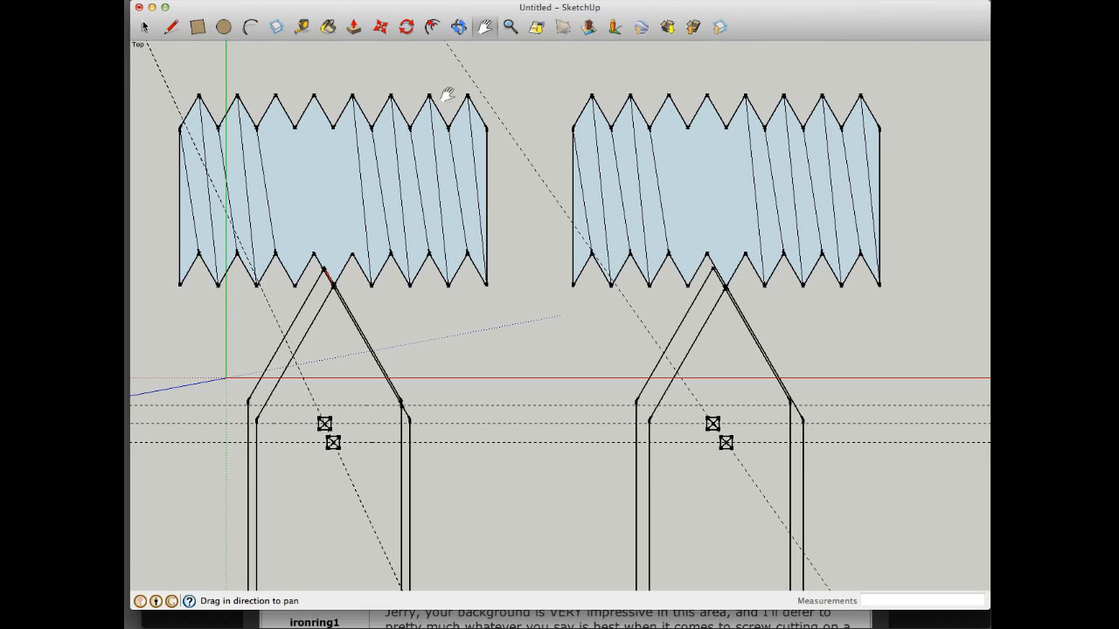
pyautogui.moveTo(398, 129)
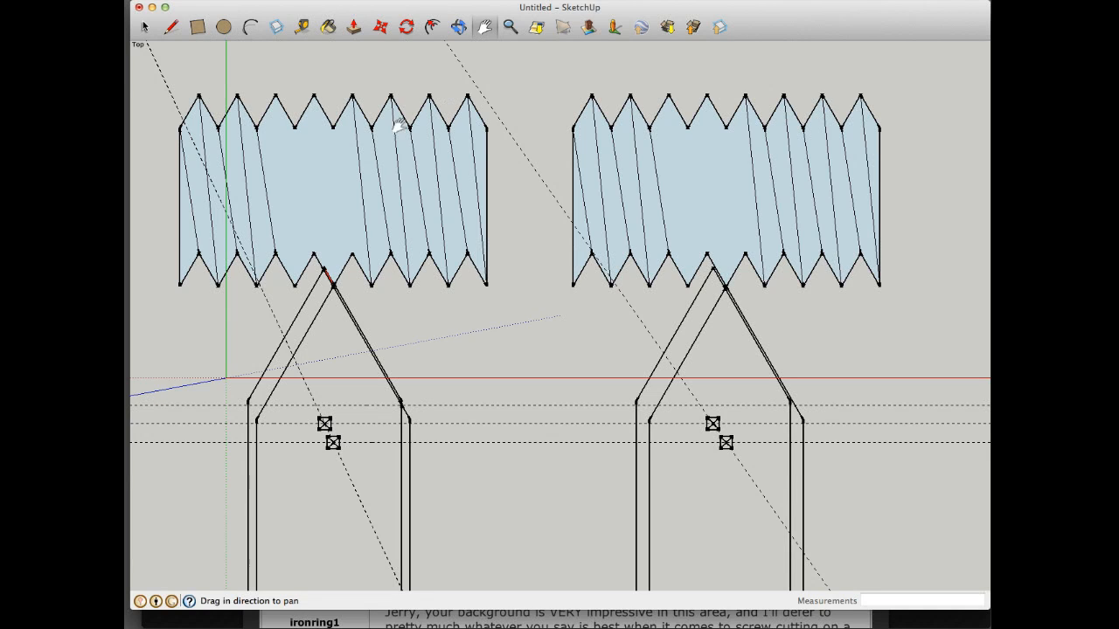
pyautogui.moveTo(731, 290)
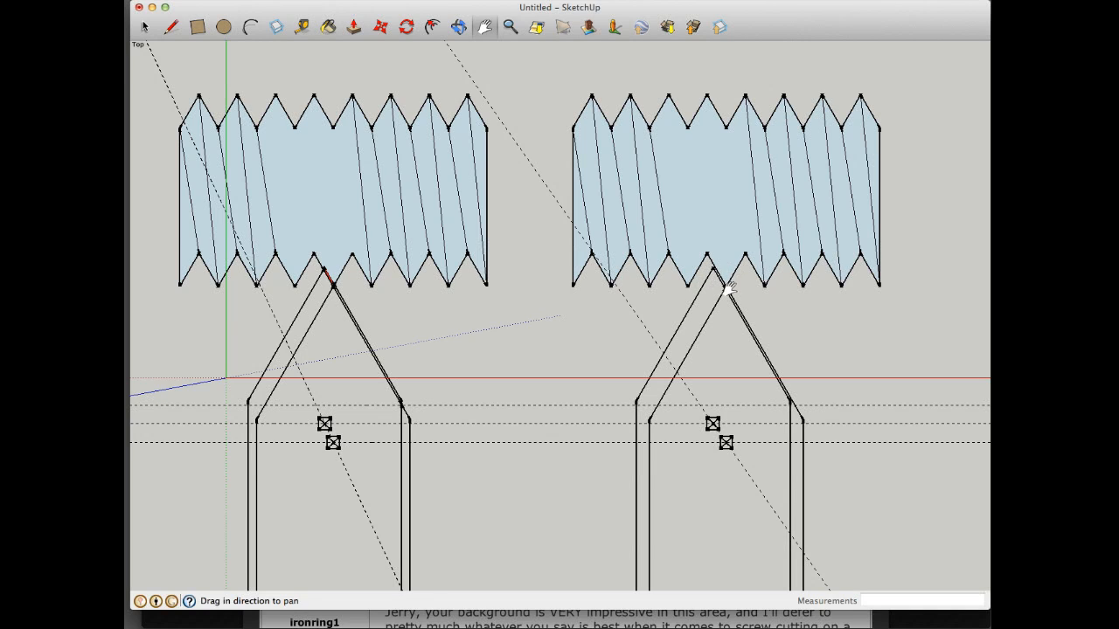
pyautogui.moveTo(716, 306)
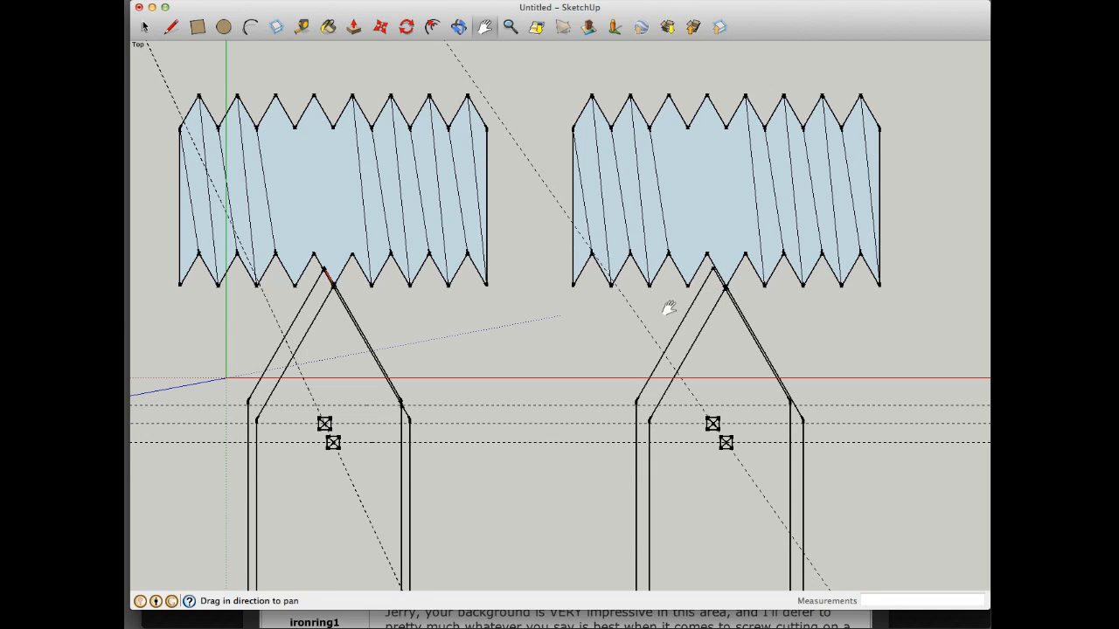
pyautogui.moveTo(329, 278)
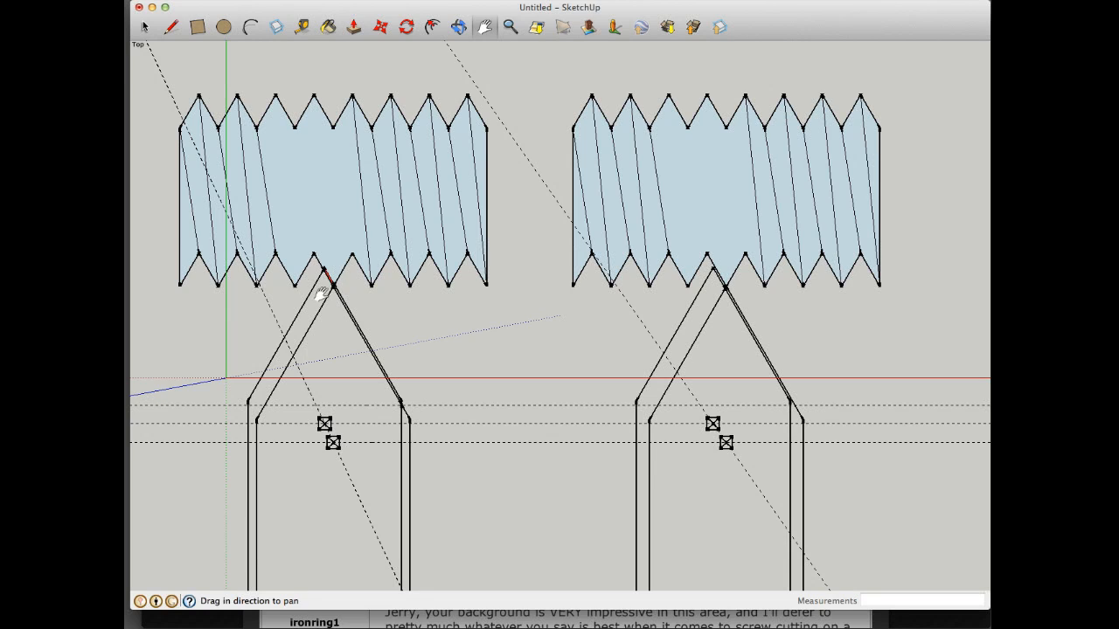
pyautogui.moveTo(336, 279)
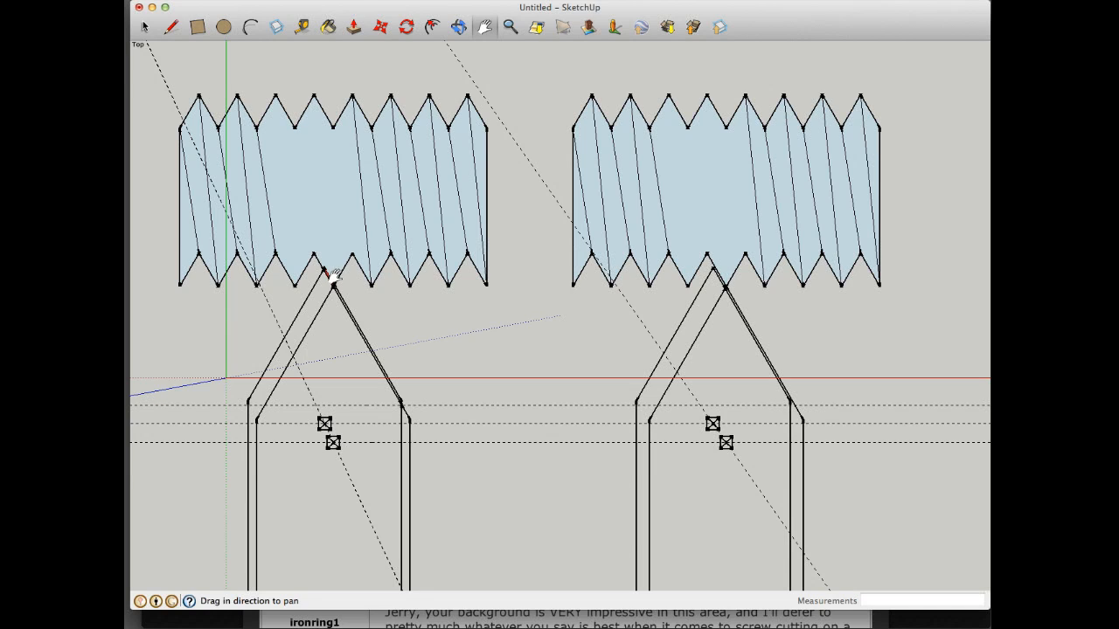
pyautogui.moveTo(340, 307)
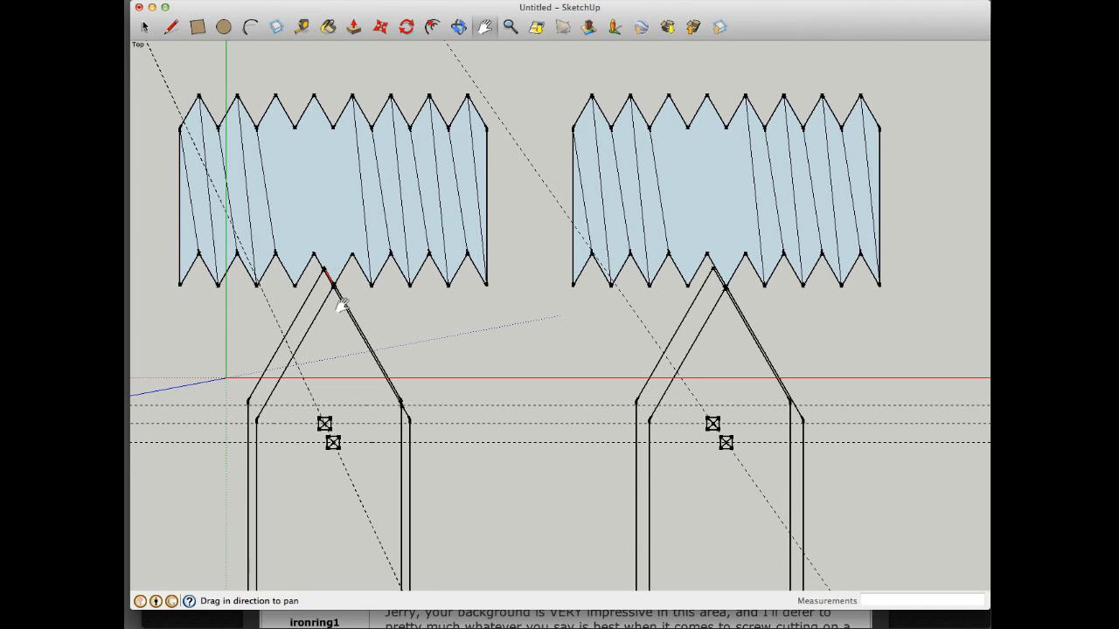